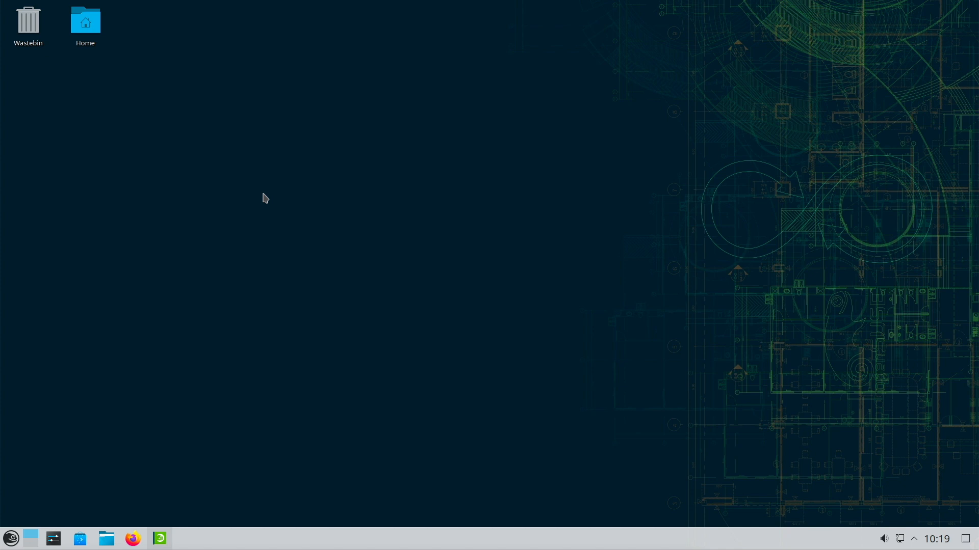
- View the About this System page, go back to All Settings and select Workspace Behaviour
{"action": "left_click", "coordinate": [53, 538]}
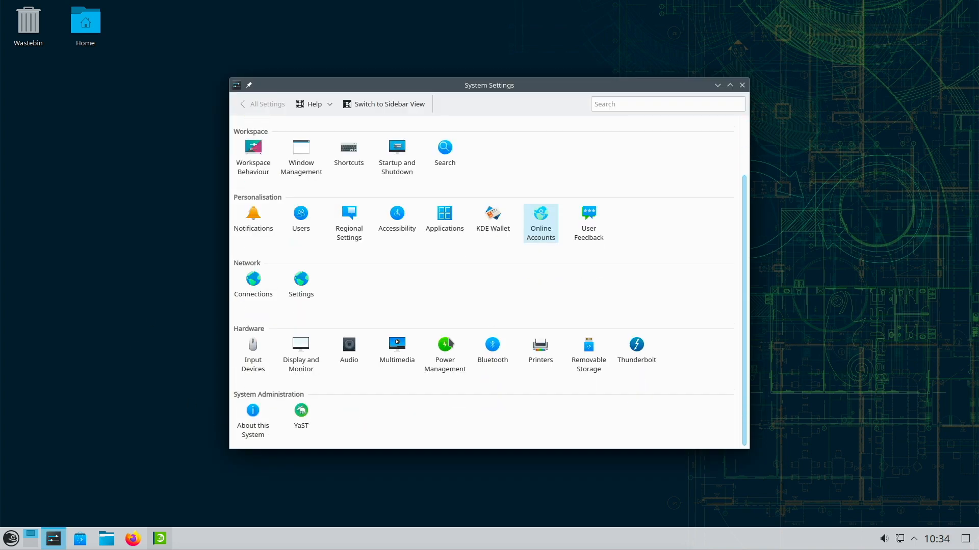
{"action": "left_click", "coordinate": [253, 417]}
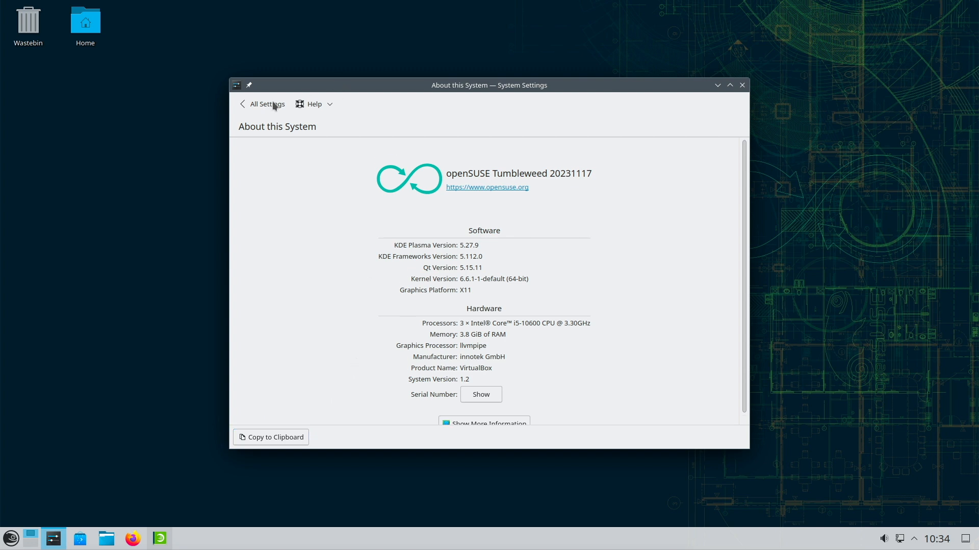
{"action": "left_click", "coordinate": [742, 84]}
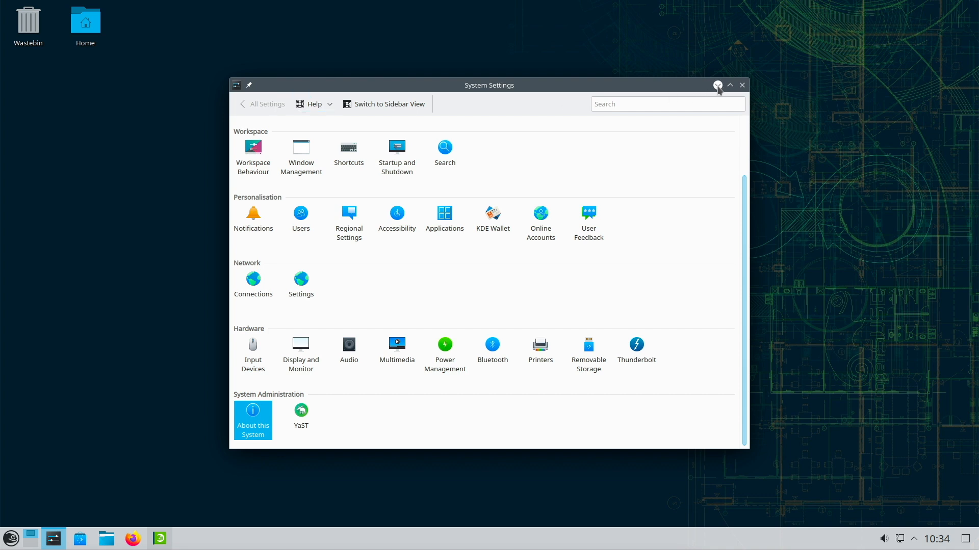
{"action": "mouse_move", "coordinate": [526, 295]}
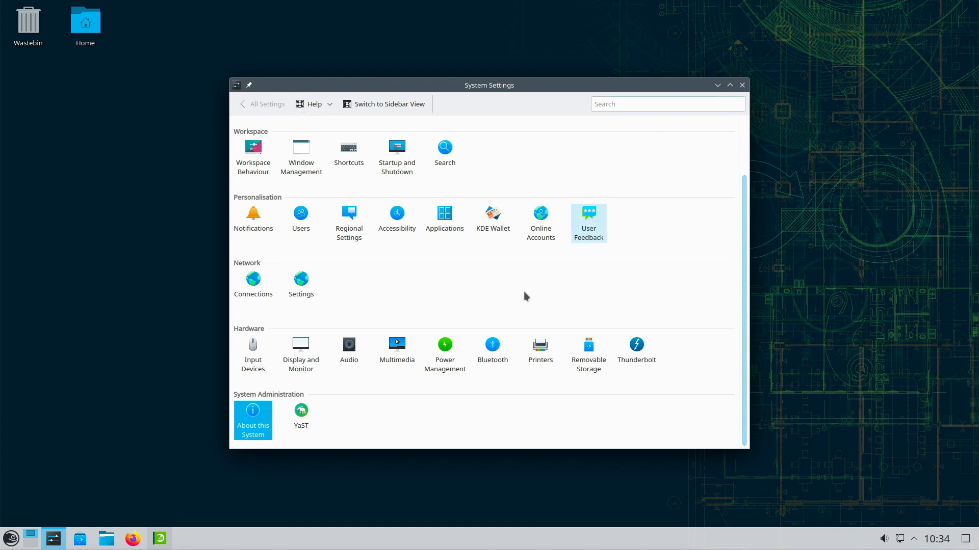
{"action": "left_click", "coordinate": [252, 155]}
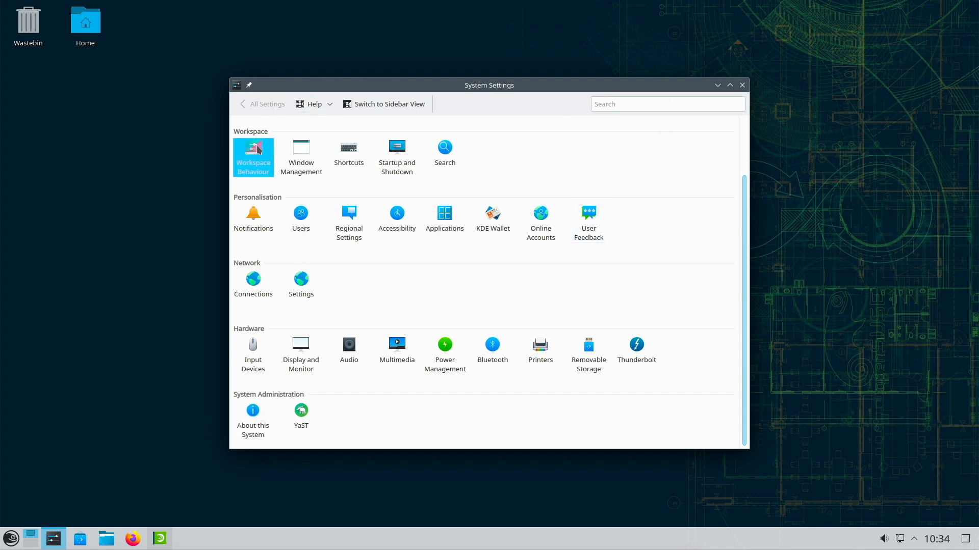
- View General Behaviour and Desktop Effects, launch Dolphin's Home folder, and return to All Settings
{"action": "left_click", "coordinate": [253, 157]}
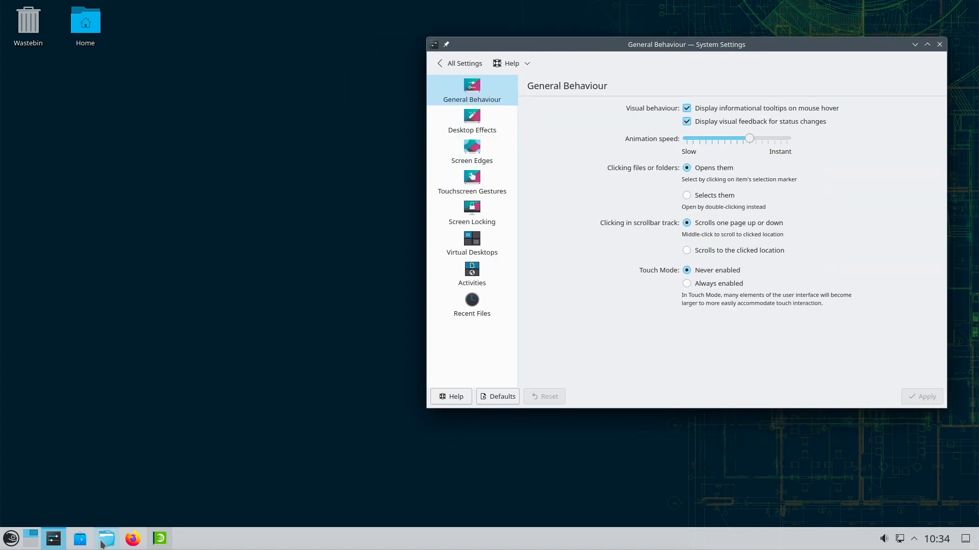
{"action": "left_click", "coordinate": [106, 538]}
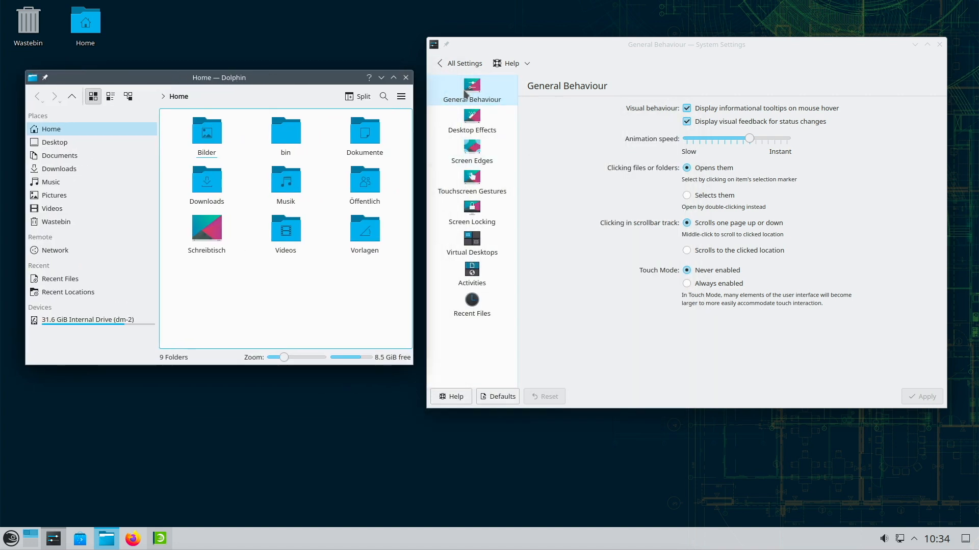
{"action": "left_click", "coordinate": [471, 120]}
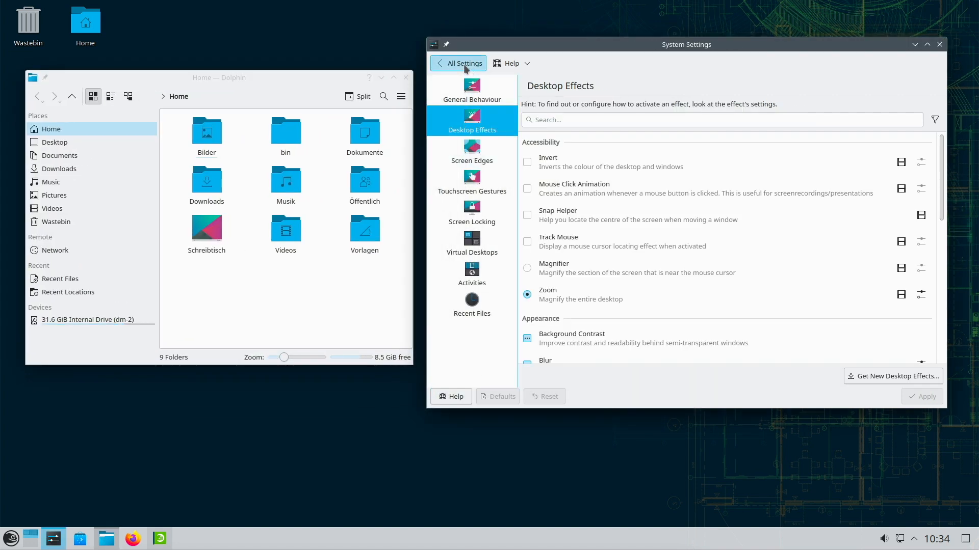
{"action": "left_click", "coordinate": [457, 63]}
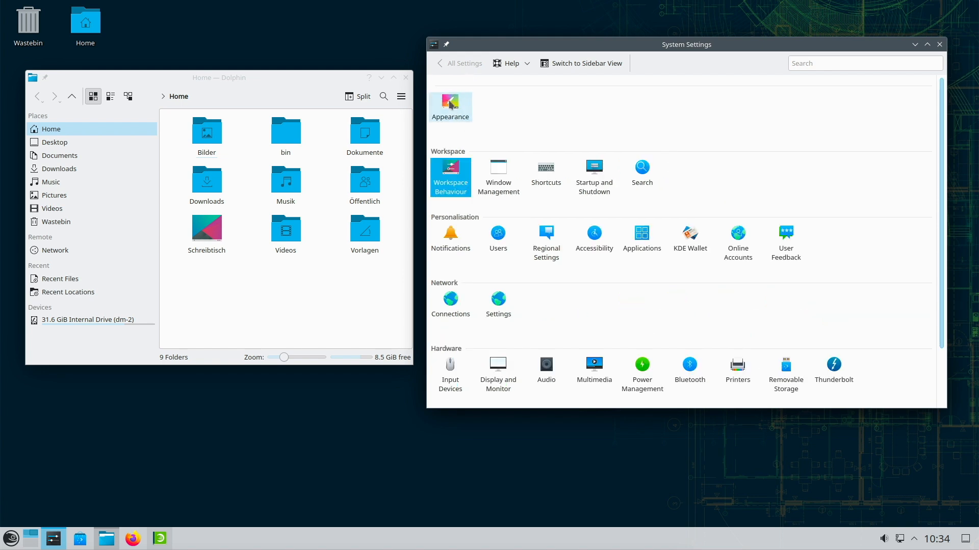
- Apply the Breeze and then the Breeze Dark global themes from the Appearance page
{"action": "left_click", "coordinate": [451, 104]}
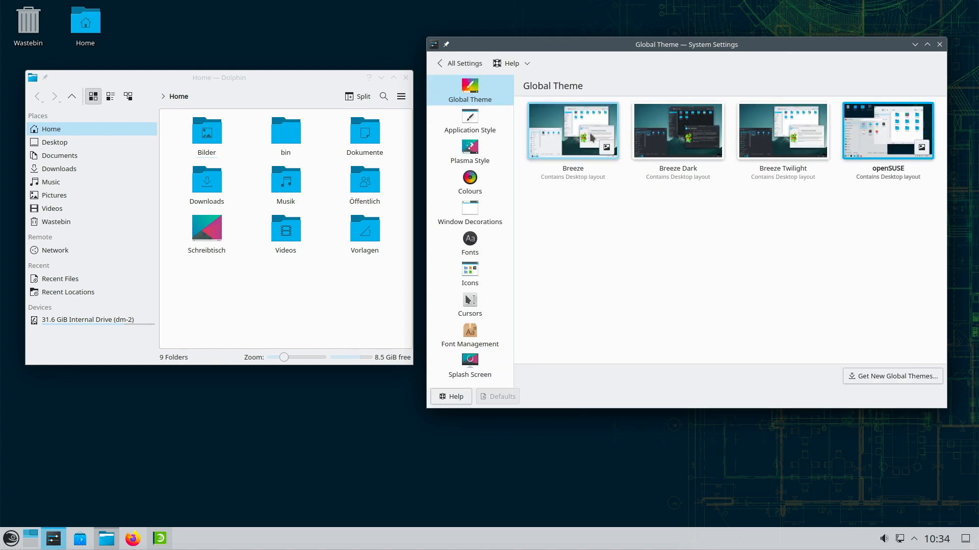
{"action": "left_click", "coordinate": [573, 131]}
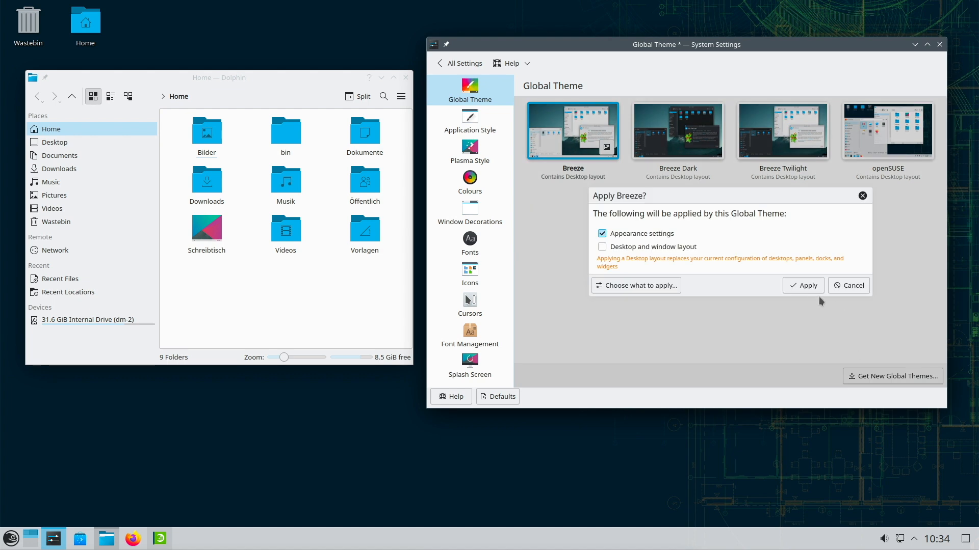
{"action": "left_click", "coordinate": [802, 286]}
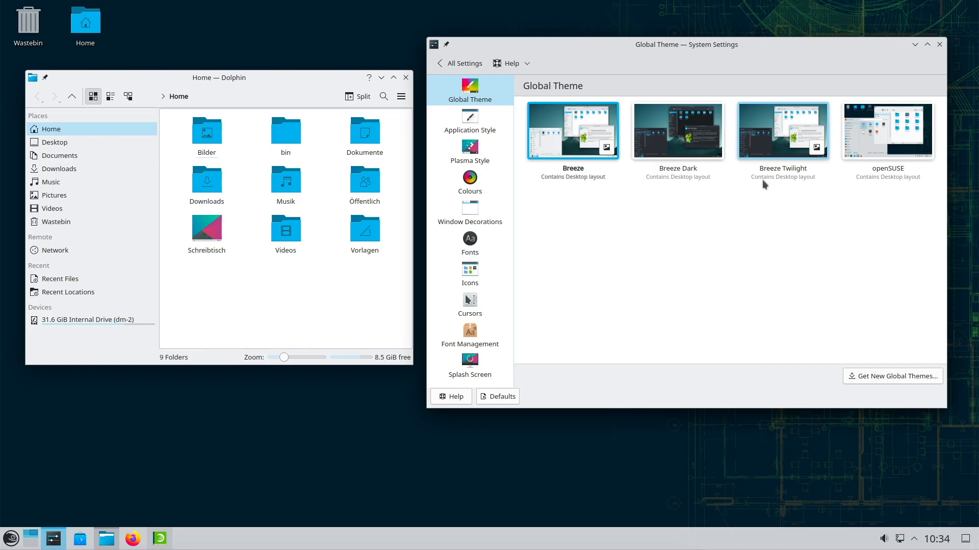
{"action": "left_click", "coordinate": [677, 131]}
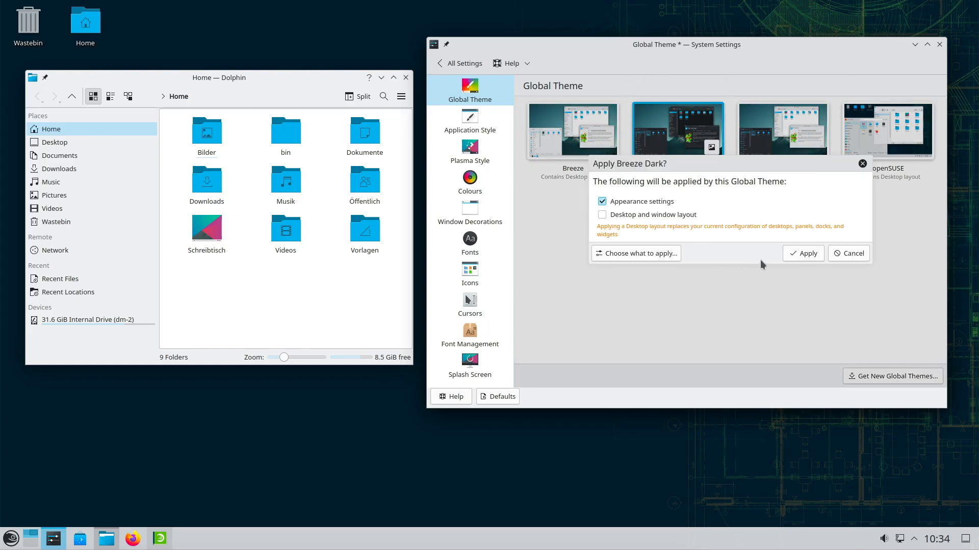
{"action": "left_click", "coordinate": [802, 253]}
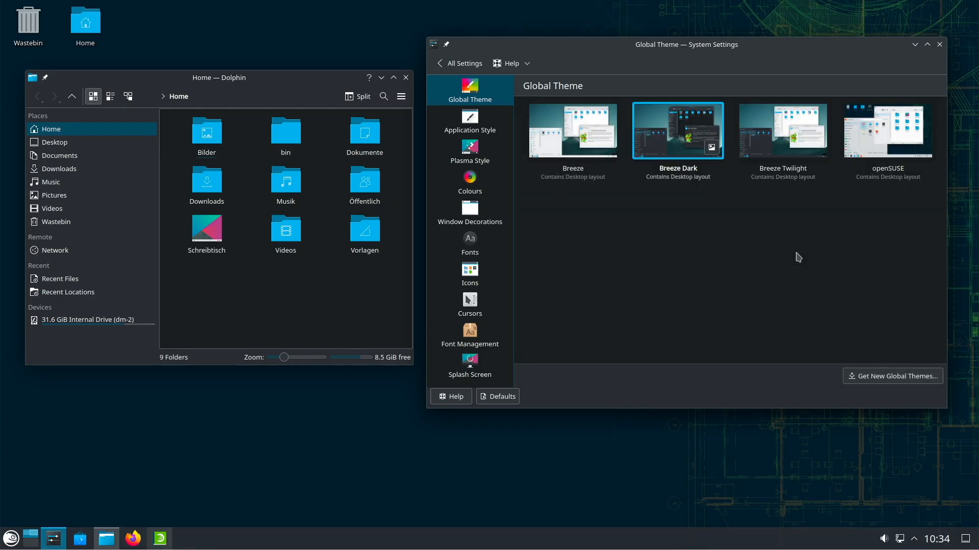
- Apply the Breeze Twilight global theme, then switch back to openSUSE
{"action": "left_click", "coordinate": [783, 130]}
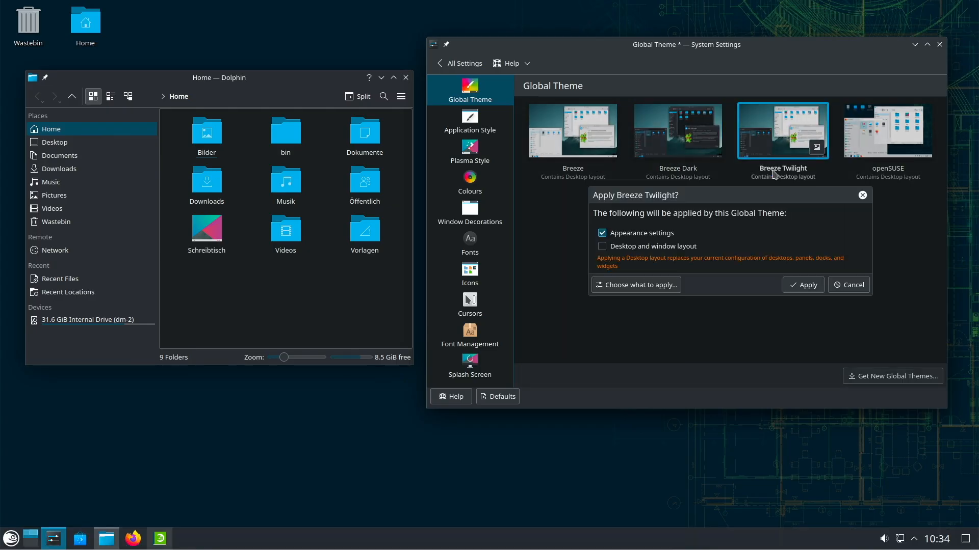
{"action": "left_click", "coordinate": [803, 286]}
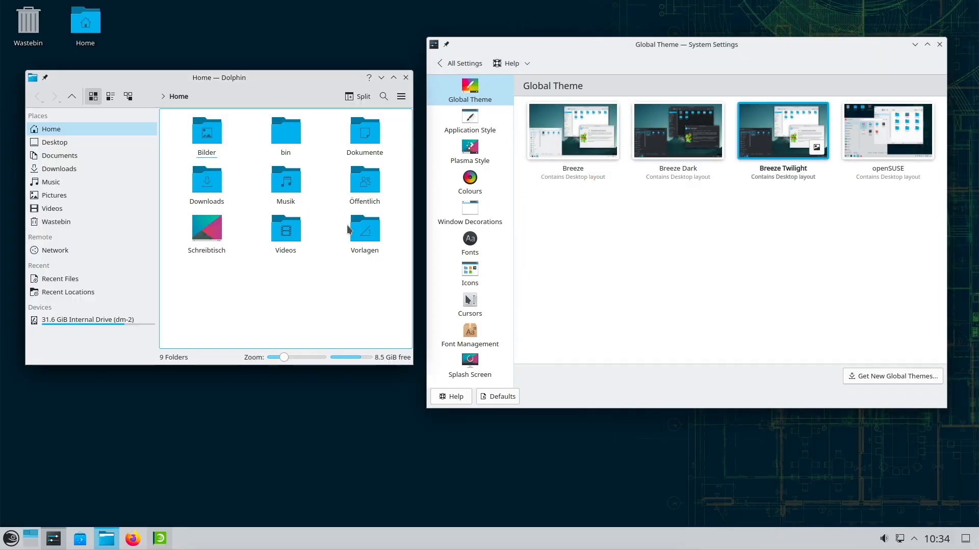
{"action": "left_click", "coordinate": [887, 131]}
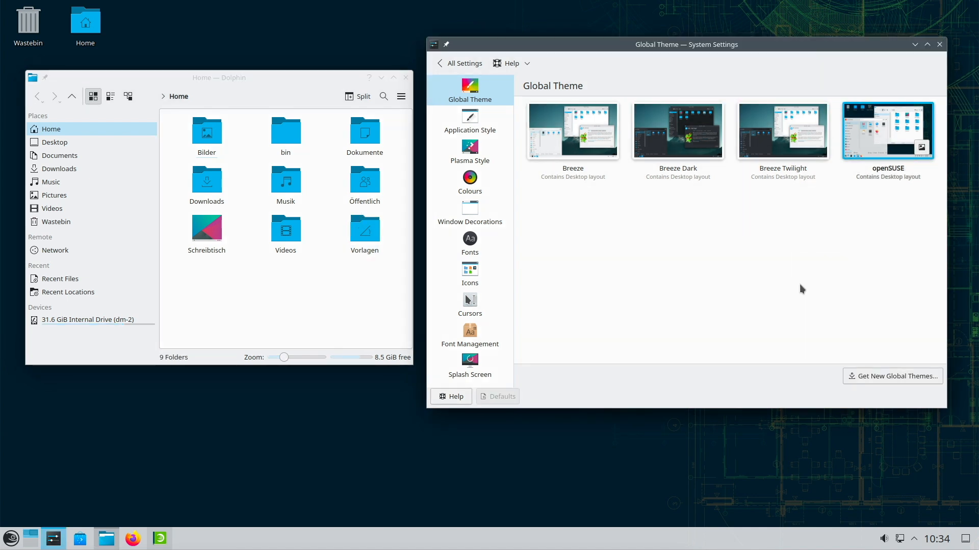
- Apply the openSUSEdark Plasma Style under Application Style, then go to Window Decorations
{"action": "left_click", "coordinate": [469, 121]}
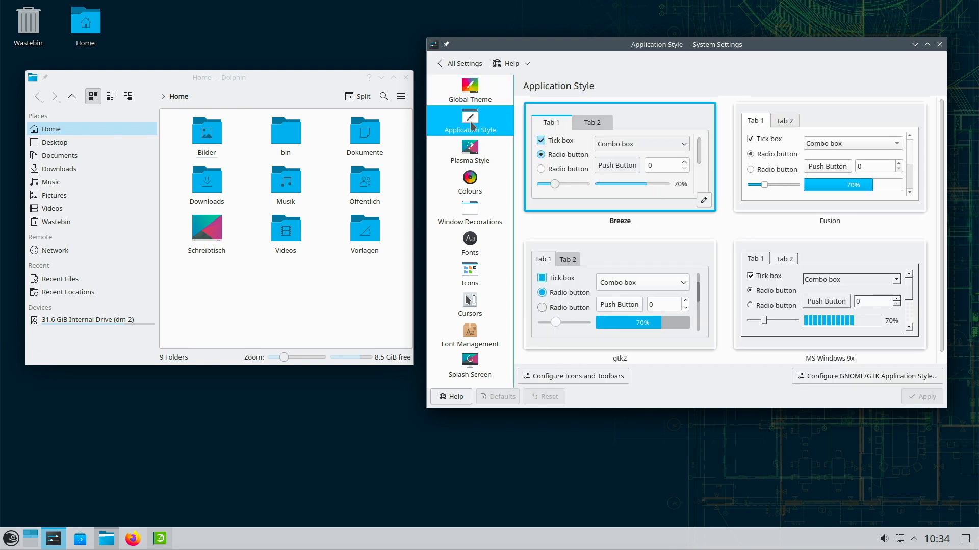
{"action": "left_click", "coordinate": [469, 151]}
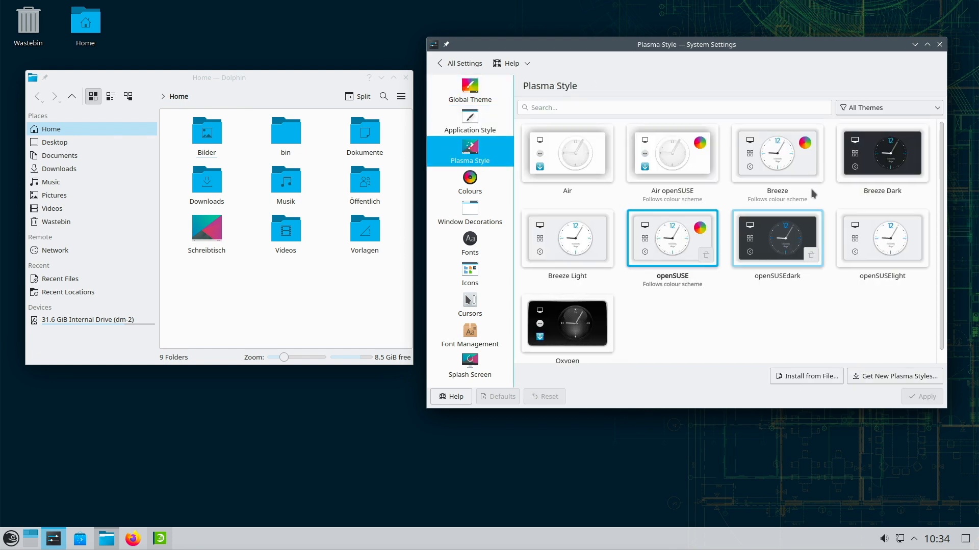
{"action": "left_click", "coordinate": [776, 238]}
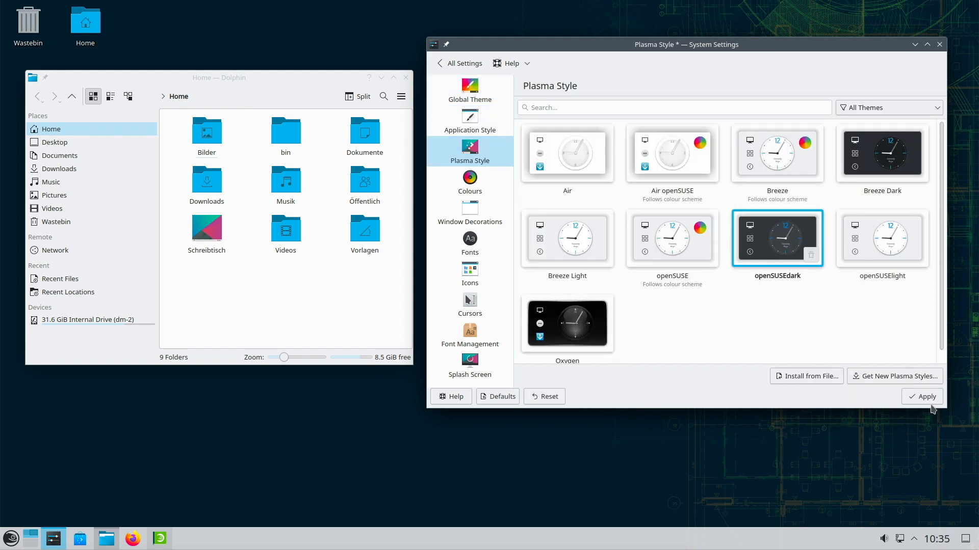
{"action": "left_click", "coordinate": [922, 397]}
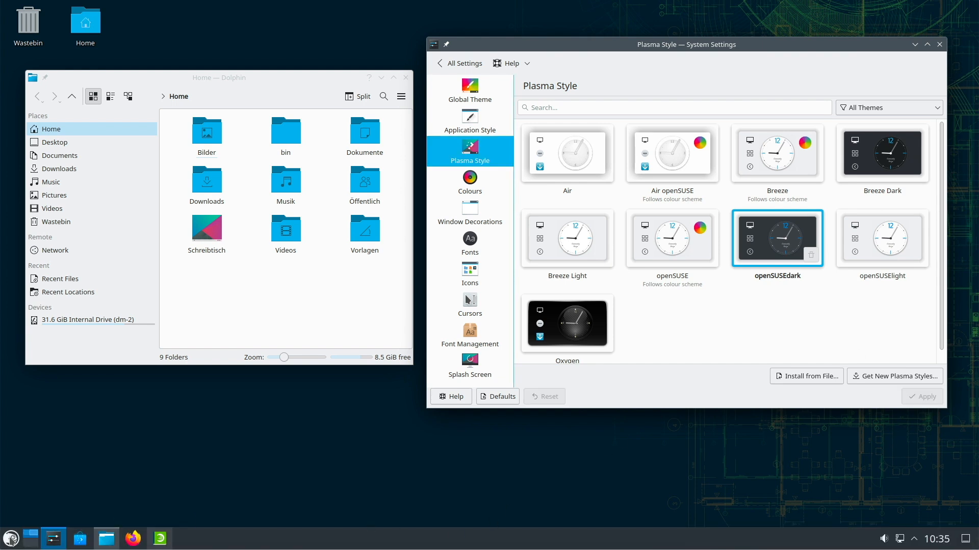
{"action": "mouse_move", "coordinate": [826, 417]}
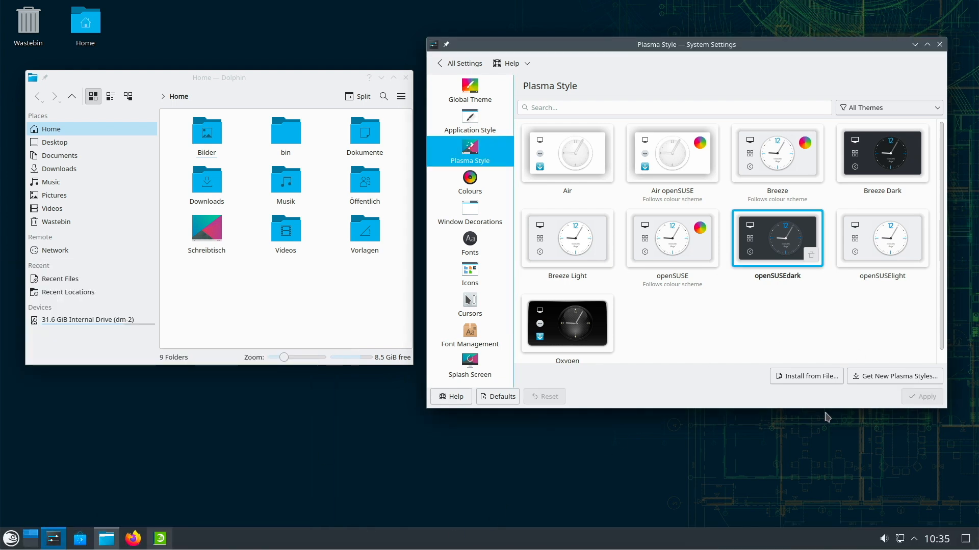
{"action": "left_click", "coordinate": [469, 212]}
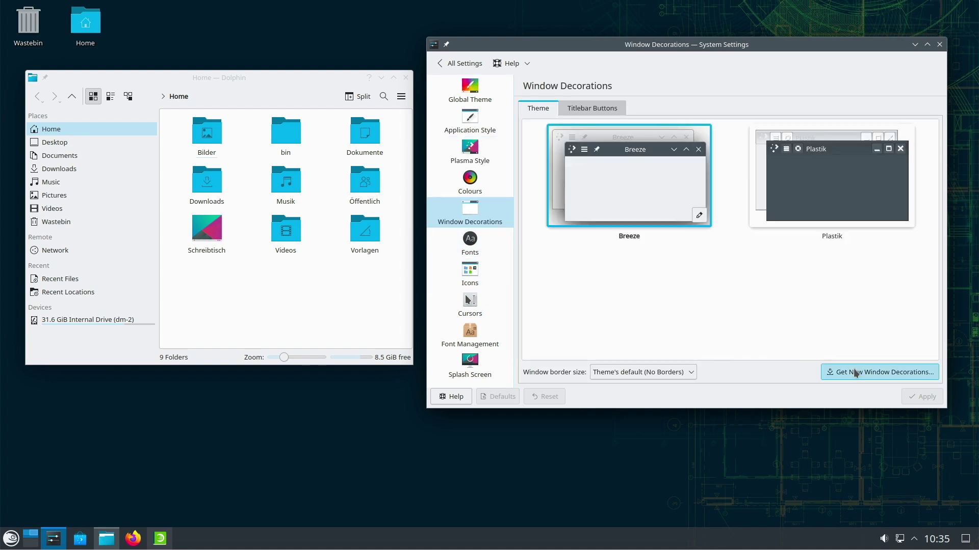
{"action": "left_click", "coordinate": [879, 372]}
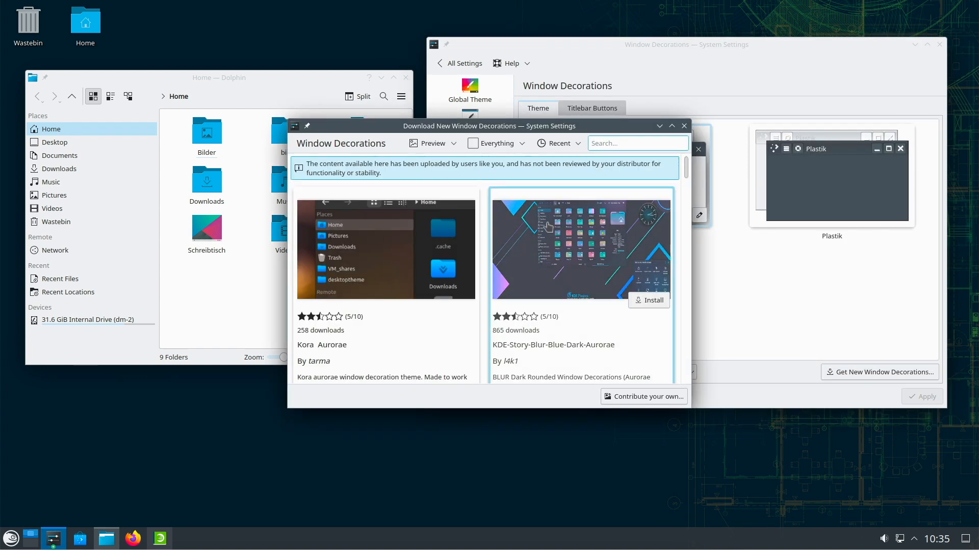
{"action": "scroll", "scroll_direction": "down", "scroll_amount": 3}
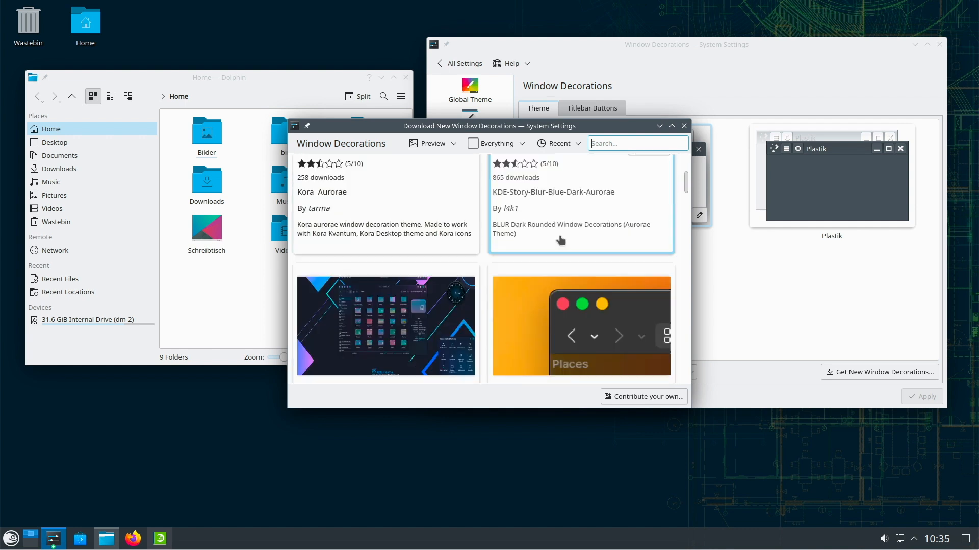
{"action": "scroll", "scroll_direction": "down", "scroll_amount": 3}
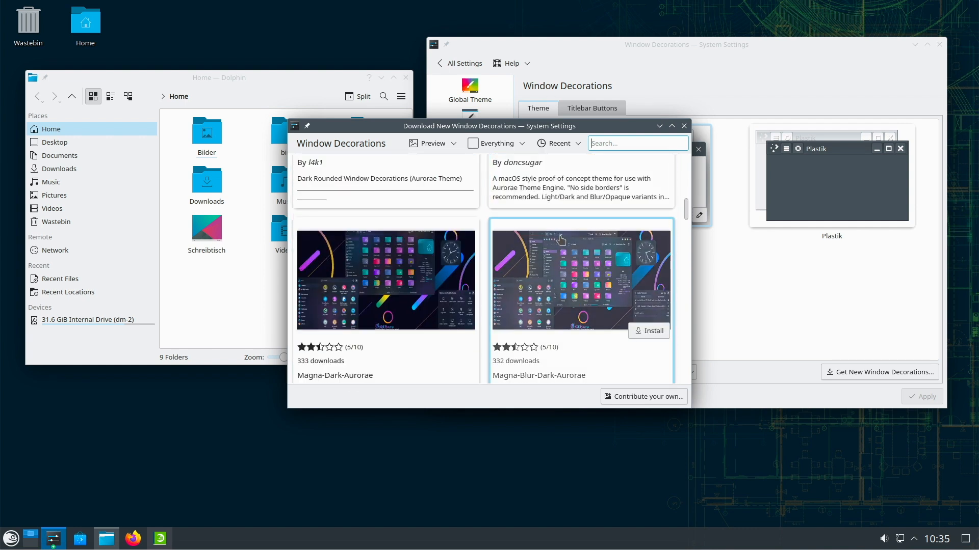
{"action": "scroll", "scroll_direction": "down", "scroll_amount": 3}
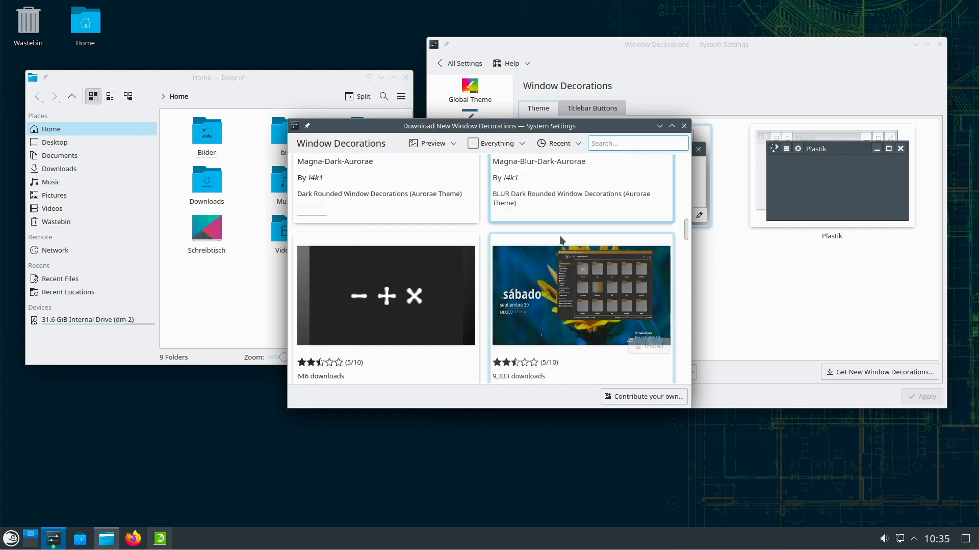
{"action": "scroll", "scroll_direction": "down", "scroll_amount": 3}
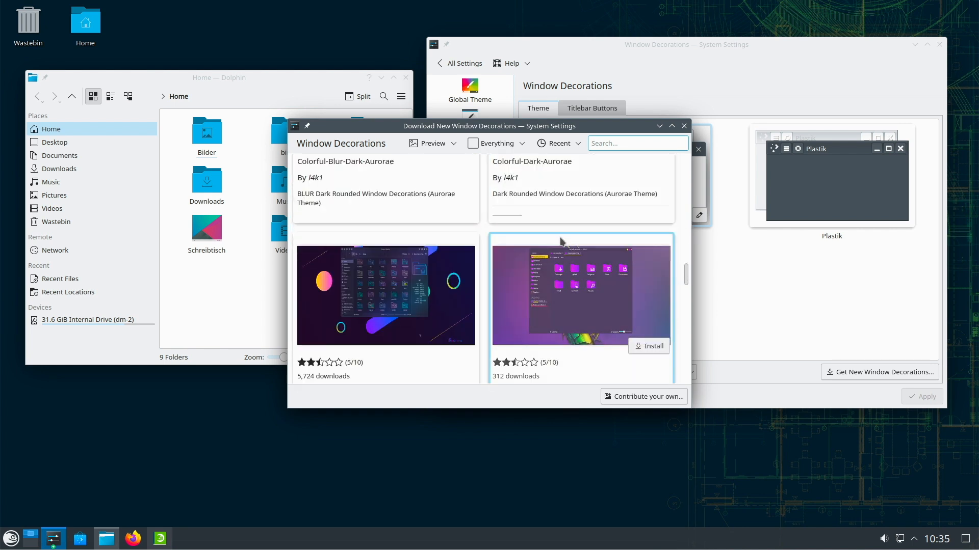
{"action": "left_click", "coordinate": [684, 127]}
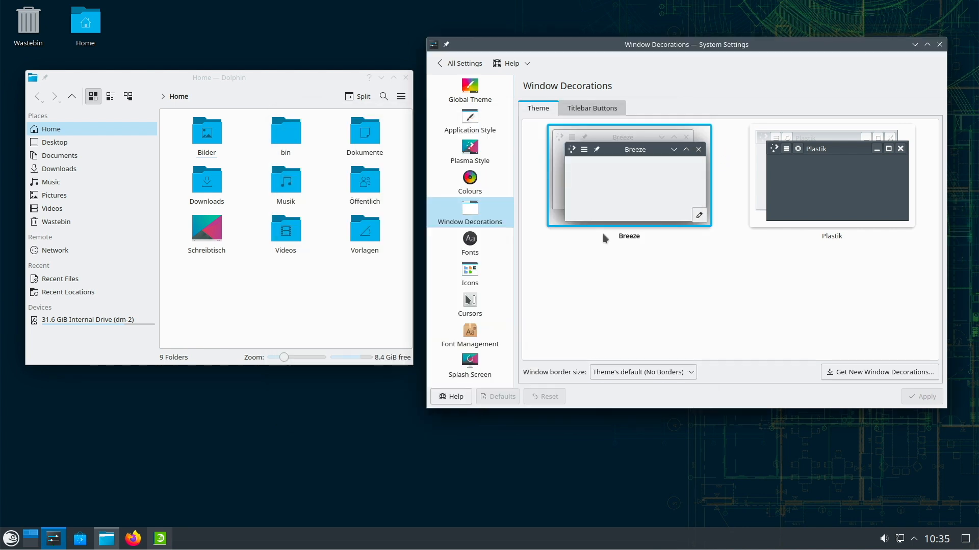
- Browse Fonts, Cursors and Splash Screen, then Get New Global Themes from the Global Theme page
{"action": "left_click", "coordinate": [469, 242]}
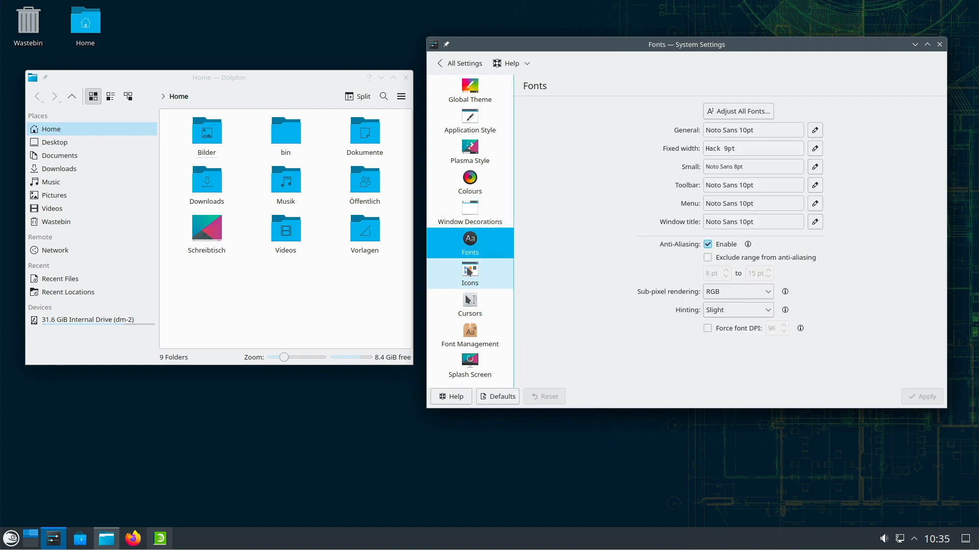
{"action": "left_click", "coordinate": [469, 304]}
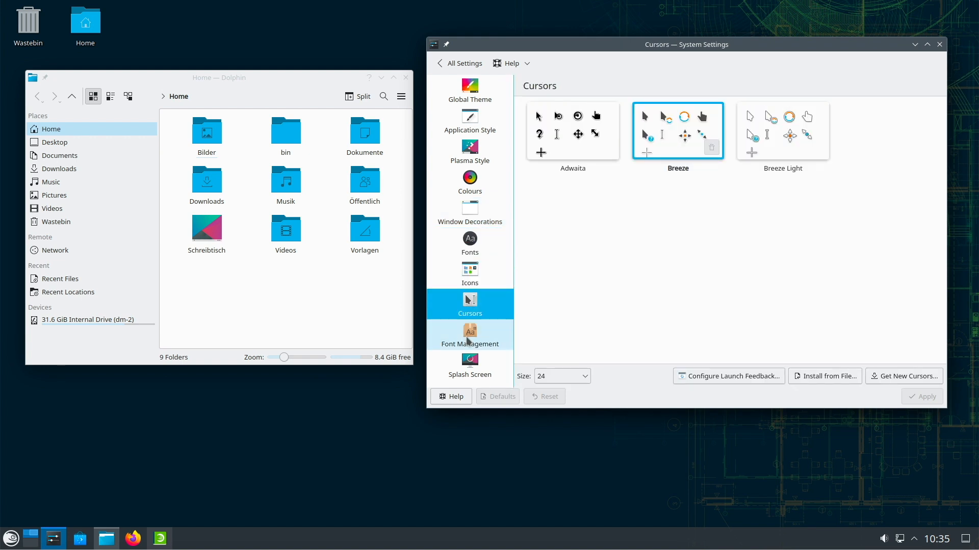
{"action": "left_click", "coordinate": [469, 365]}
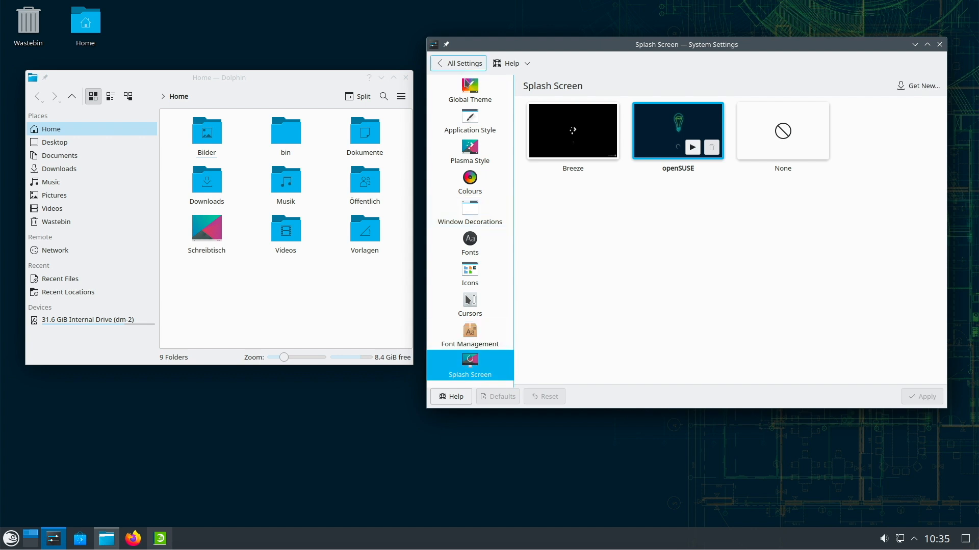
{"action": "left_click", "coordinate": [469, 90]}
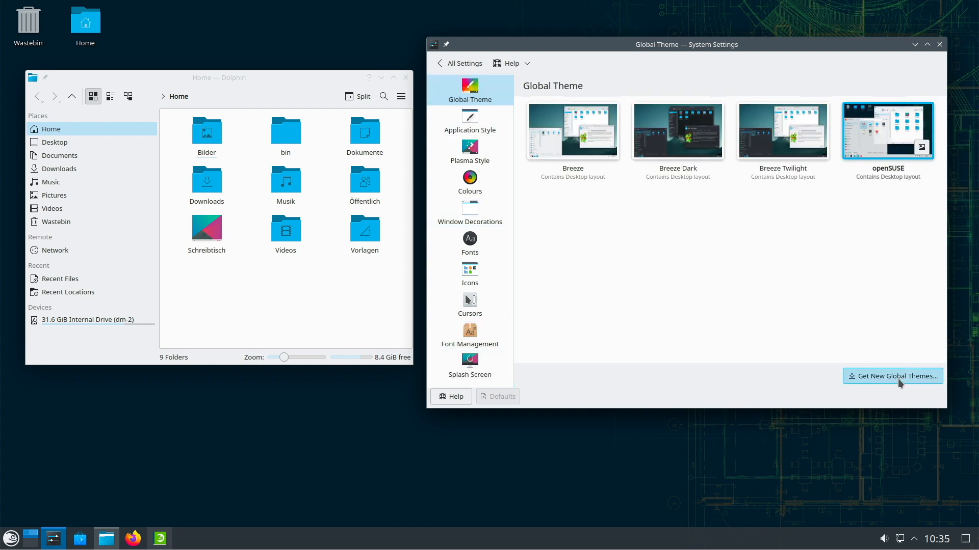
{"action": "left_click", "coordinate": [893, 376]}
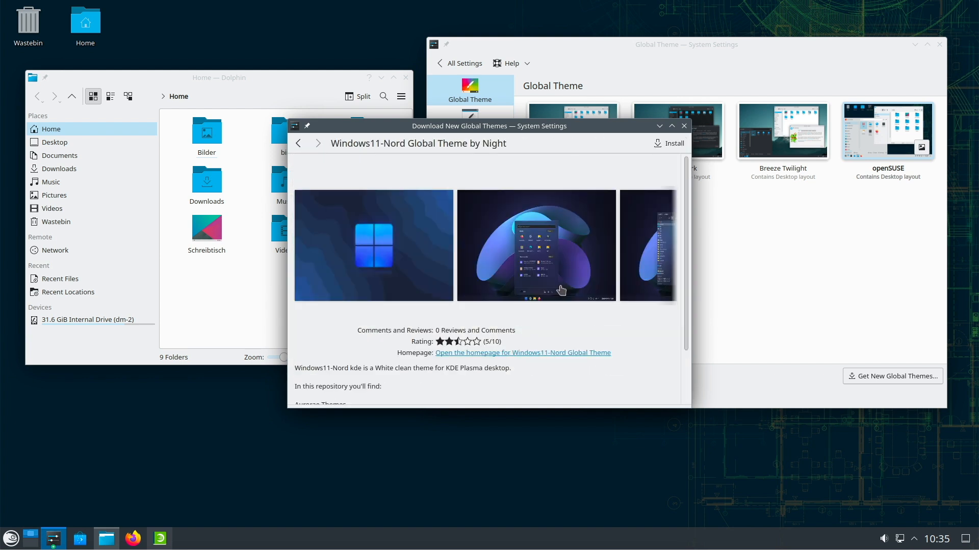
- Preview the Windows11-Nord theme screenshots and start installing Windows11-Nord Global Theme by Night
{"action": "scroll", "scroll_direction": "down", "scroll_amount": 3}
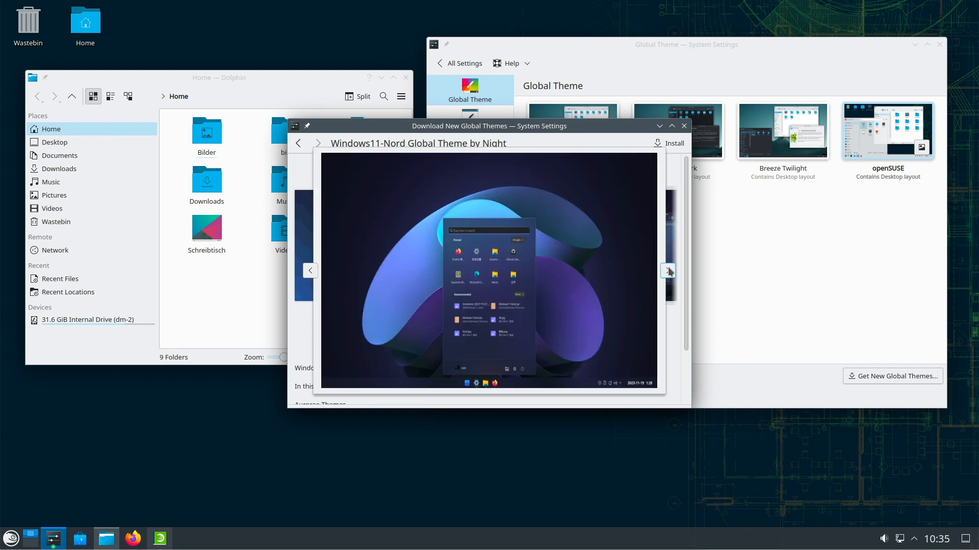
{"action": "left_click", "coordinate": [668, 271]}
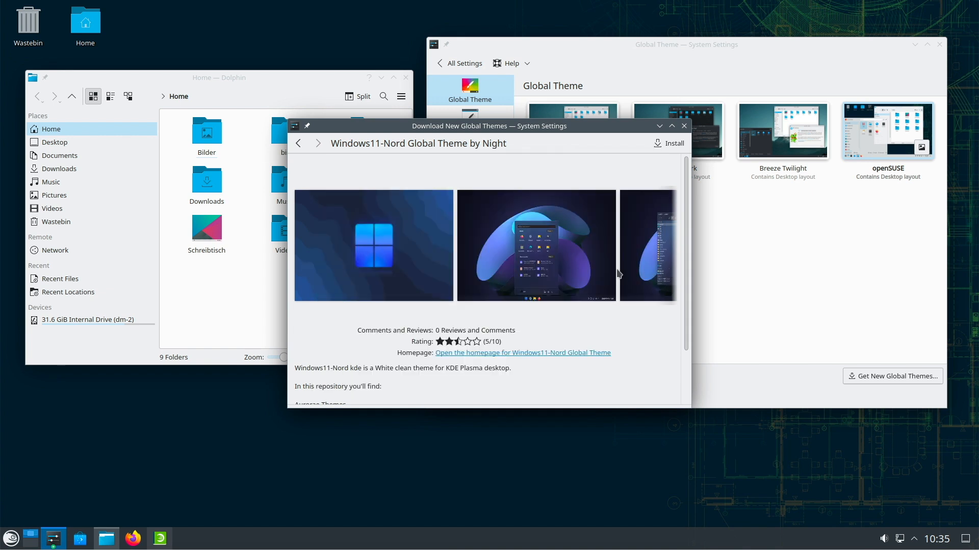
{"action": "scroll", "scroll_direction": "down", "scroll_amount": 3}
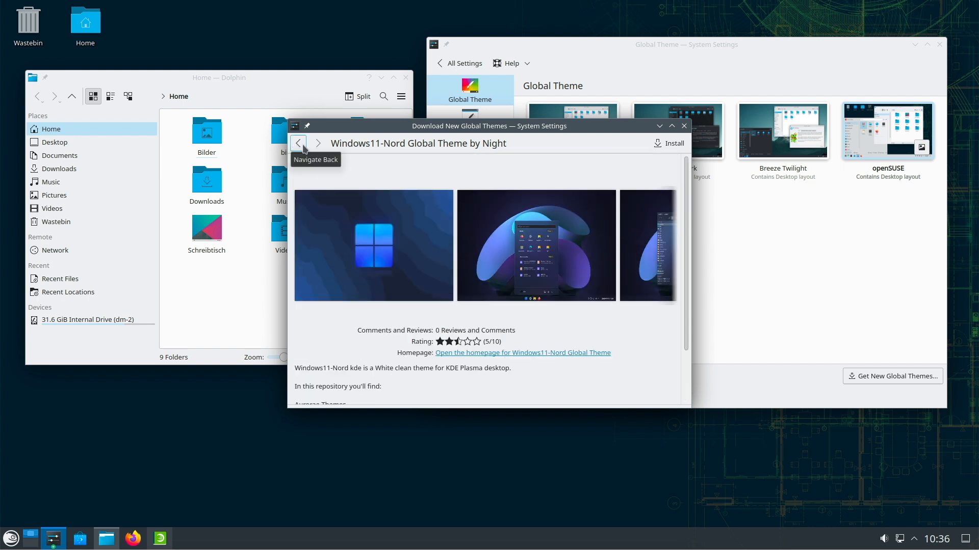
{"action": "left_click", "coordinate": [668, 143]}
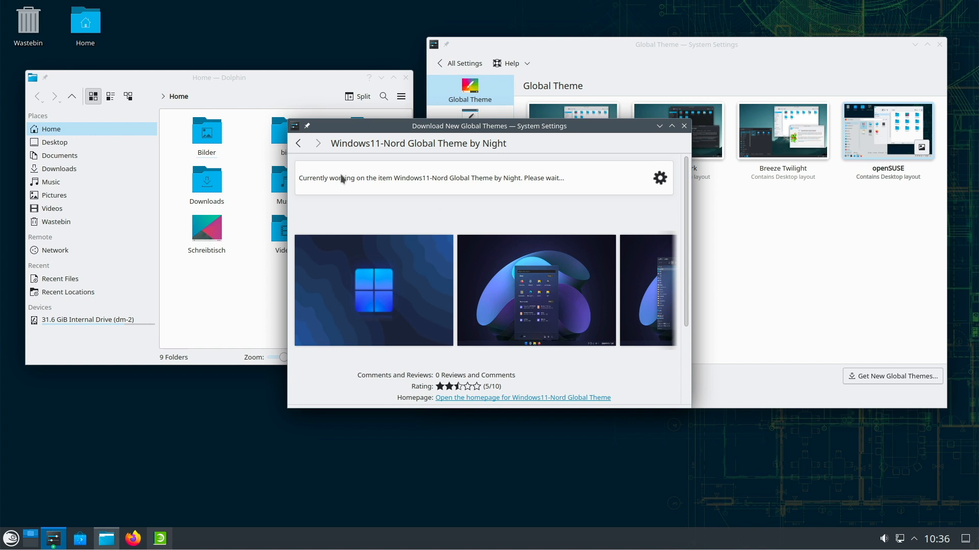
{"action": "mouse_move", "coordinate": [444, 150]}
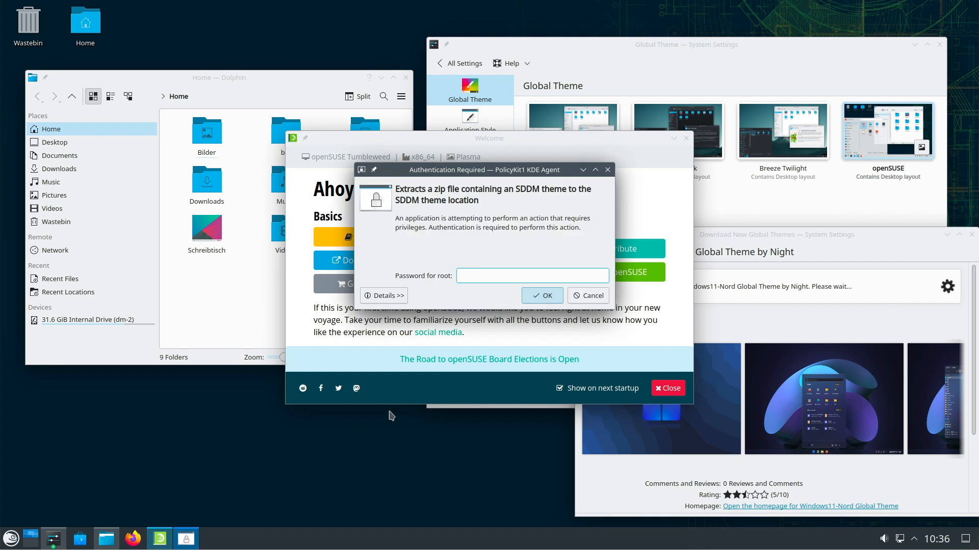
- Enter the root password in the PolicyKit dialog and submit it until the install completes
{"action": "left_click", "coordinate": [532, 275]}
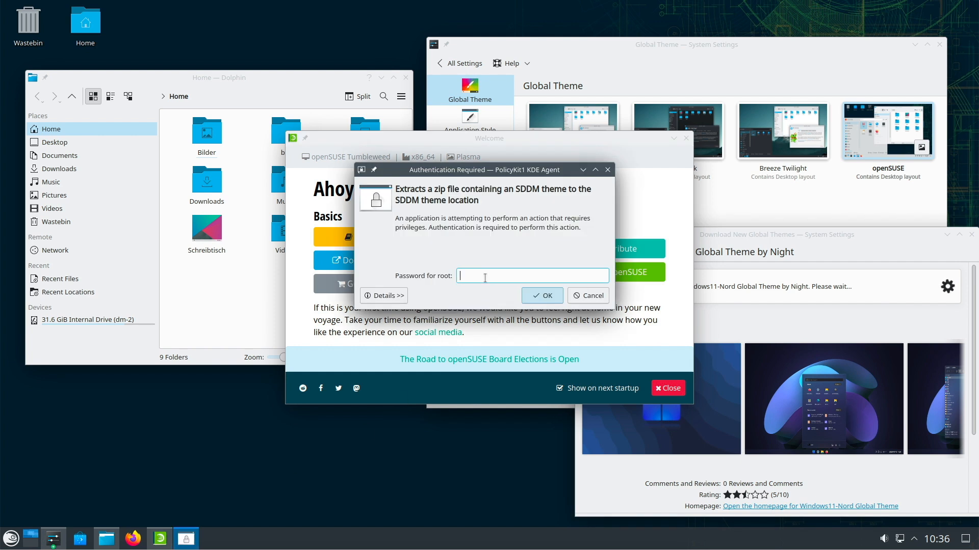
{"action": "type", "text": "password"}
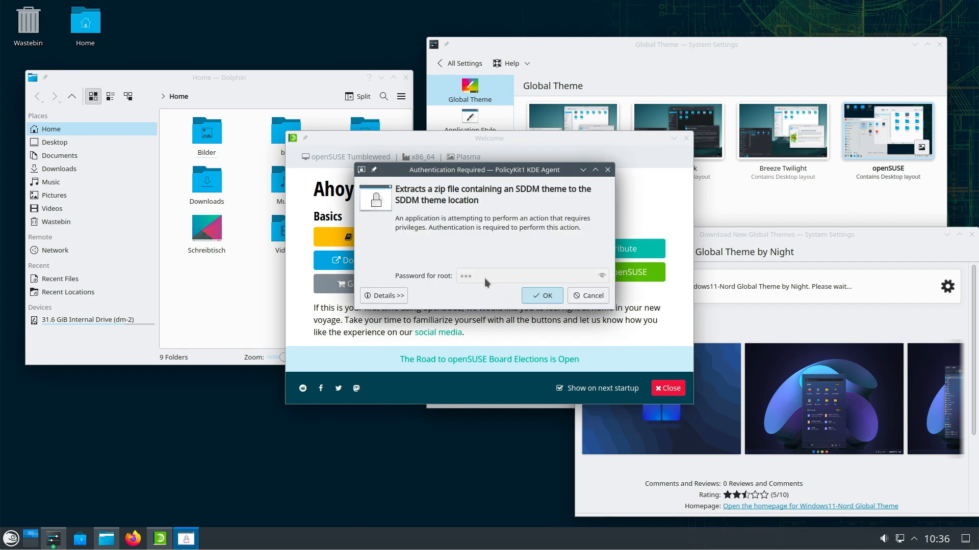
{"action": "left_click", "coordinate": [542, 295]}
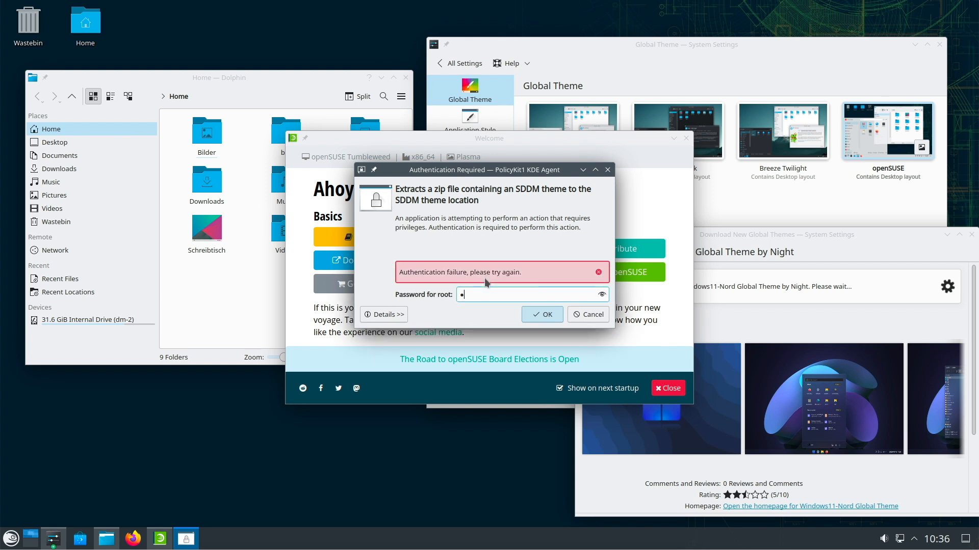
{"action": "left_click", "coordinate": [587, 314]}
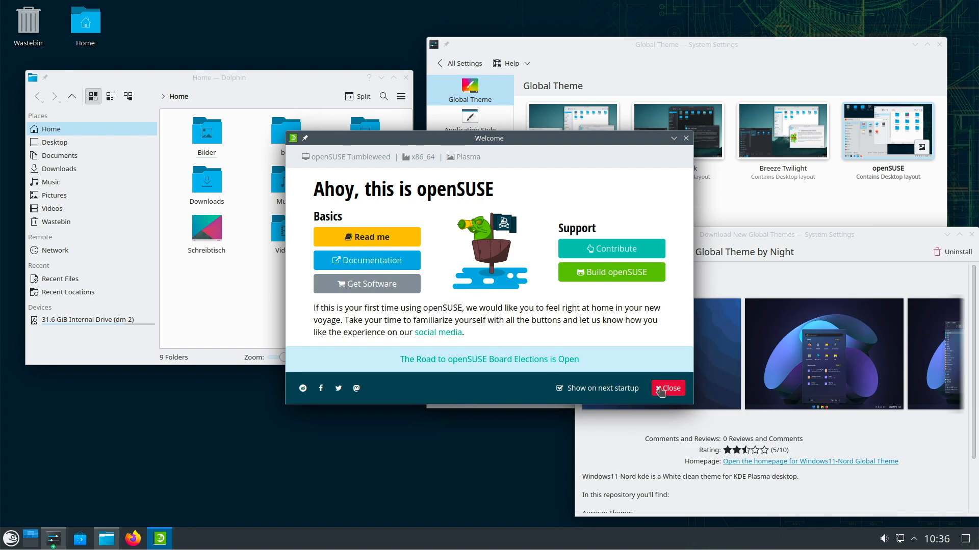
- Close the Welcome window and apply Windows11-Nord with its desktop and window layout
{"action": "left_click", "coordinate": [668, 387]}
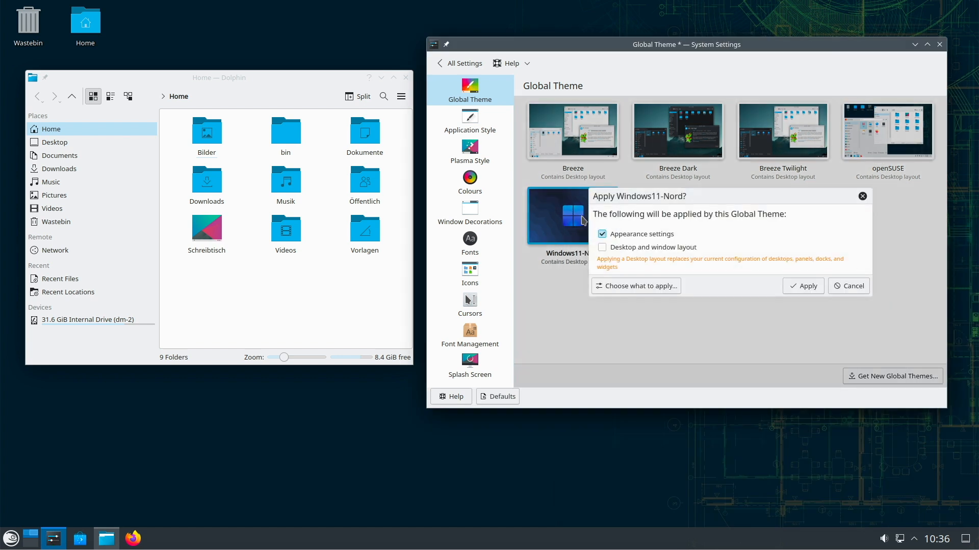
{"action": "left_click", "coordinate": [602, 247]}
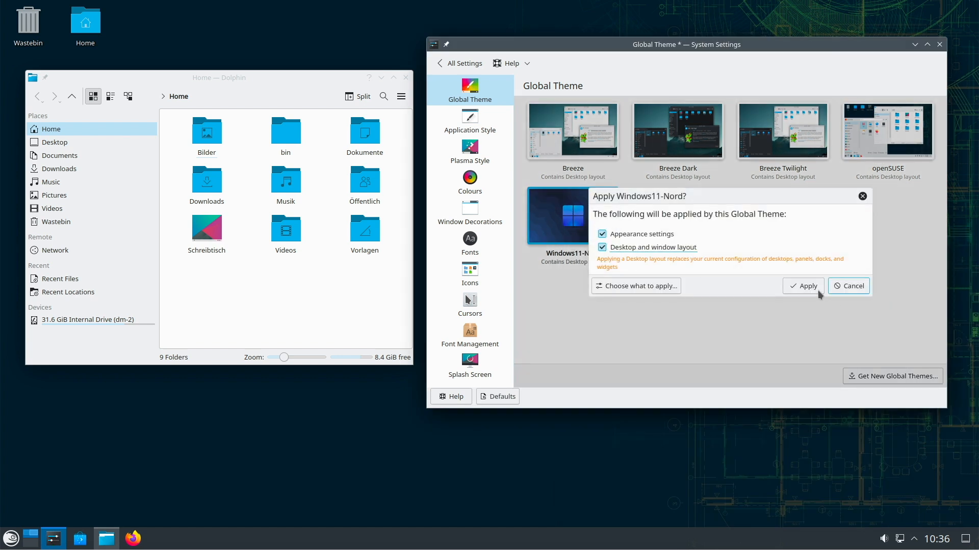
{"action": "left_click", "coordinate": [808, 285]}
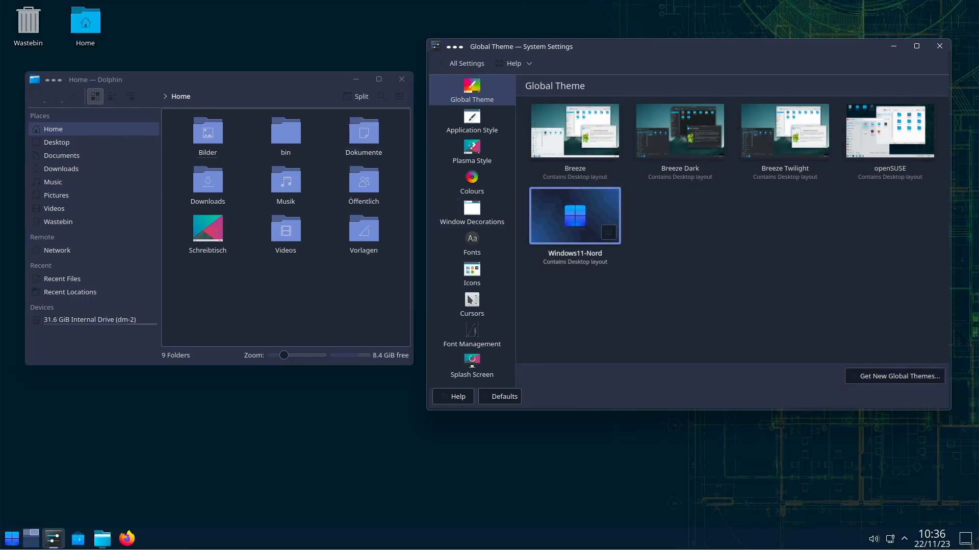
{"action": "left_click", "coordinate": [8, 539]}
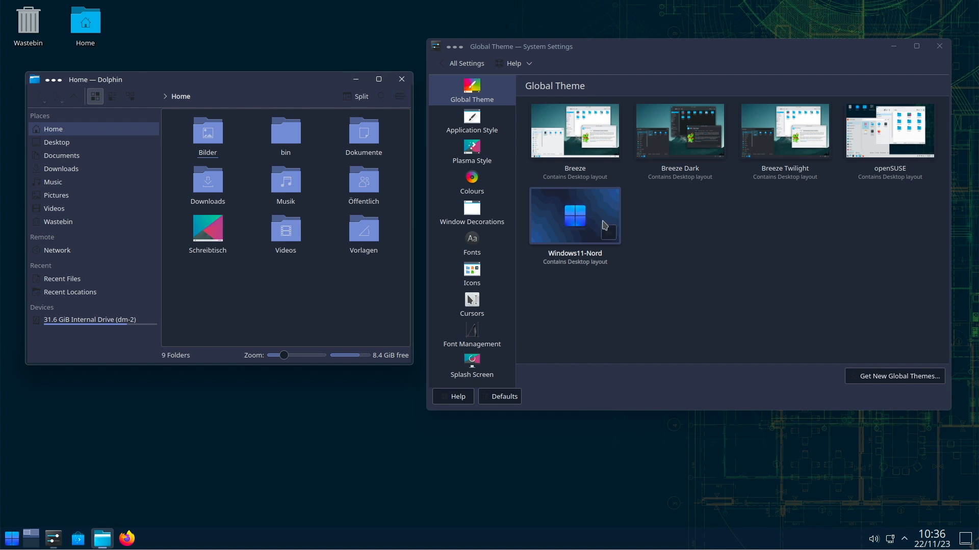
- Reapply openSUSE with its desktop layout, select Windows11-Nord again and dismiss its apply prompt
{"action": "left_click", "coordinate": [889, 130]}
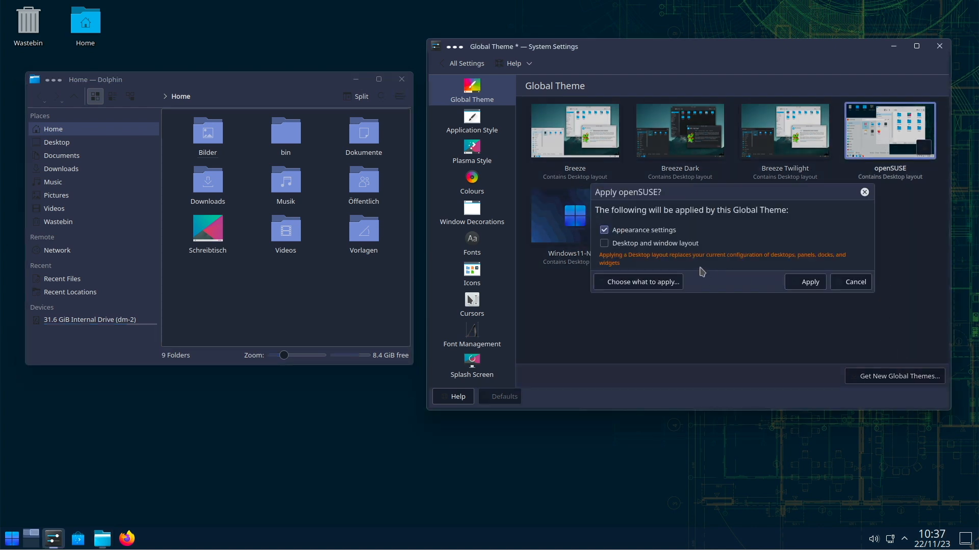
{"action": "left_click", "coordinate": [604, 242]}
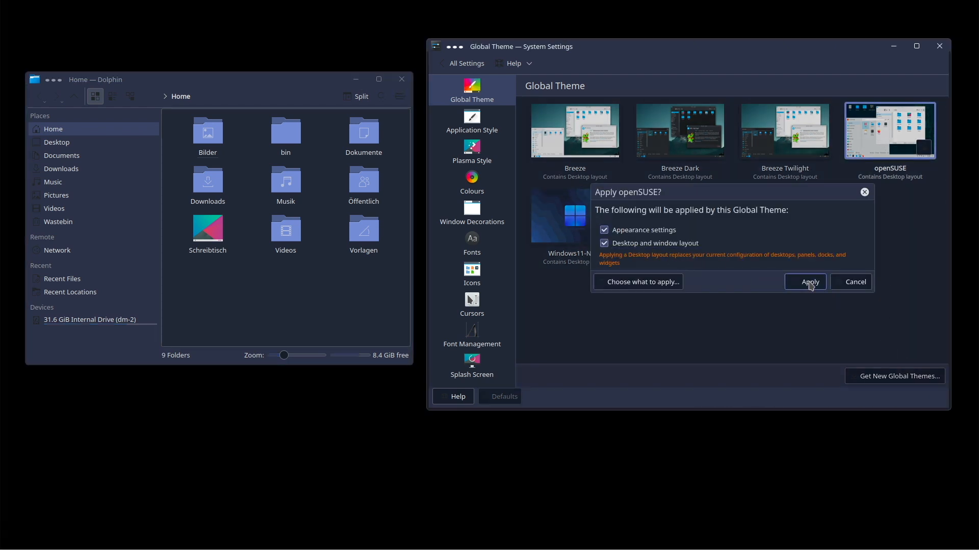
{"action": "left_click", "coordinate": [809, 281]}
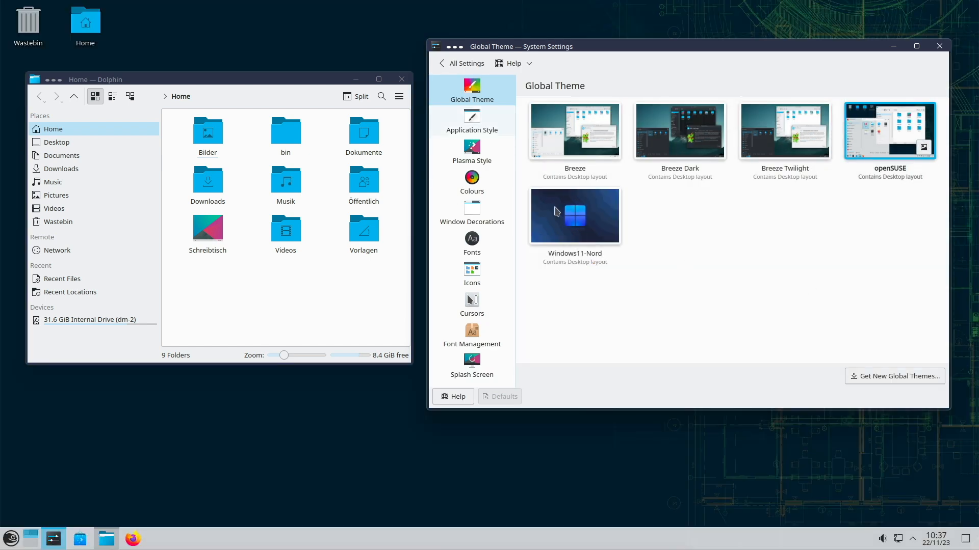
{"action": "left_click", "coordinate": [575, 216]}
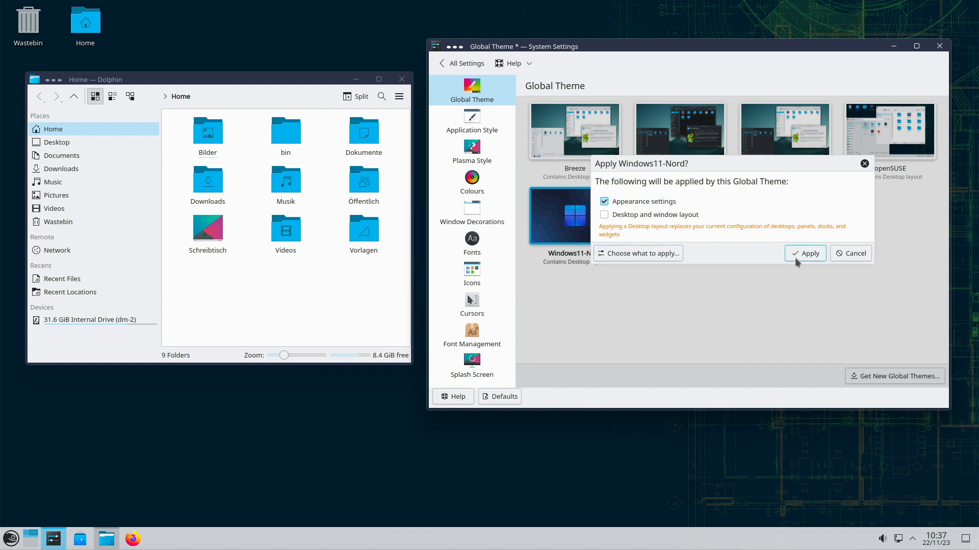
{"action": "left_click", "coordinate": [805, 252]}
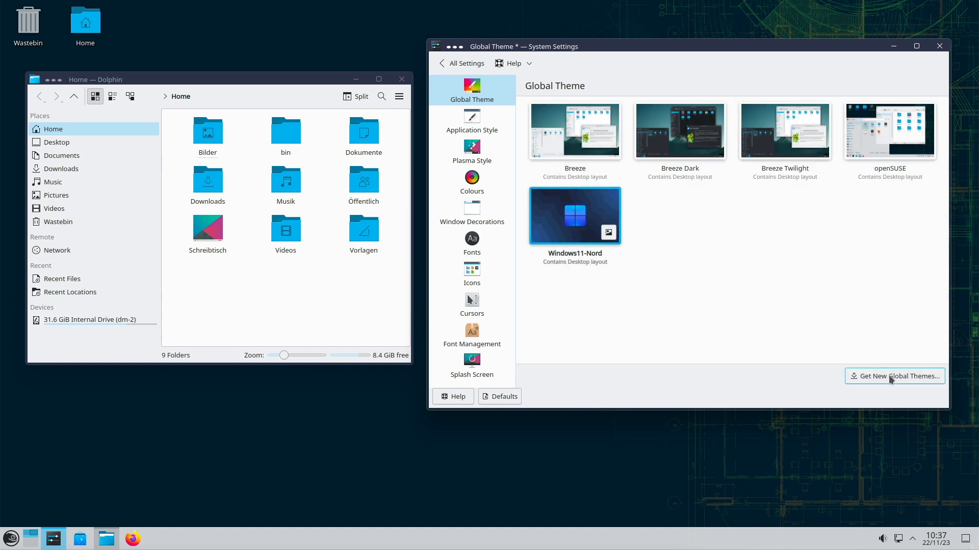
{"action": "mouse_move", "coordinate": [53, 467]}
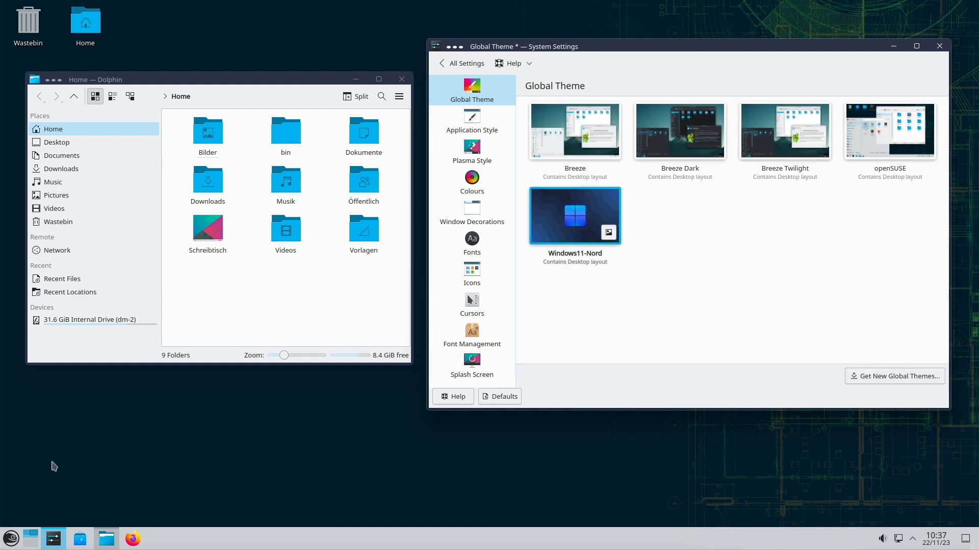
{"action": "left_click", "coordinate": [10, 538]}
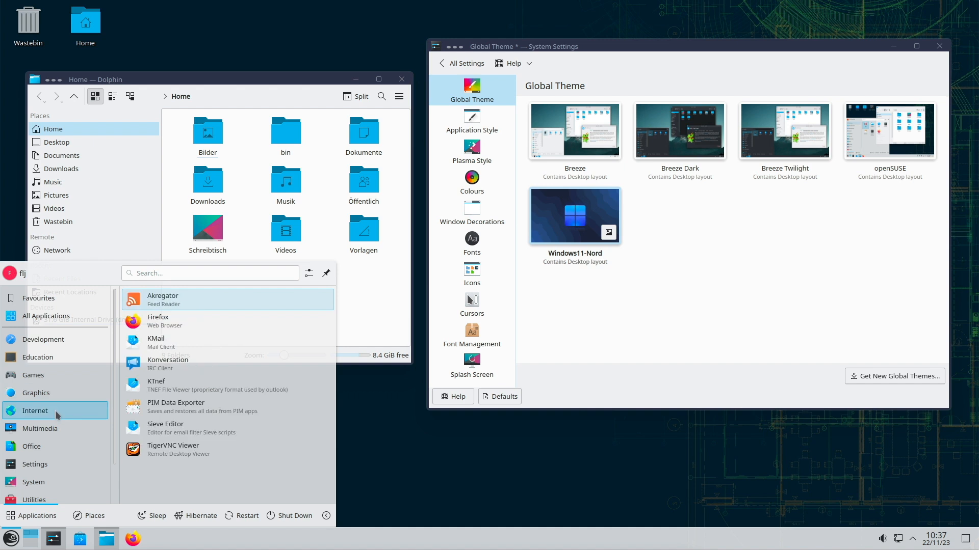
- Browse the Office category in the application launcher and start YaST
{"action": "left_click", "coordinate": [31, 446]}
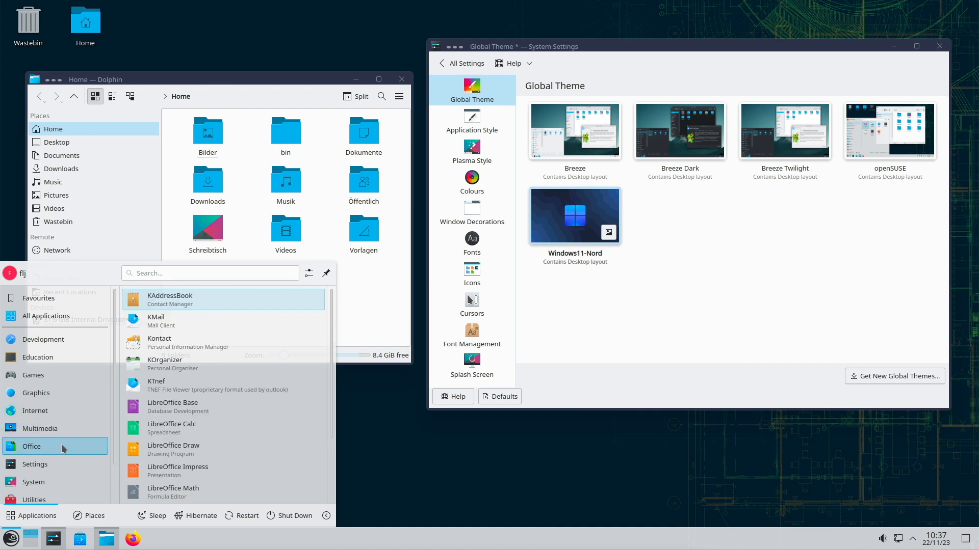
{"action": "left_click", "coordinate": [33, 482]}
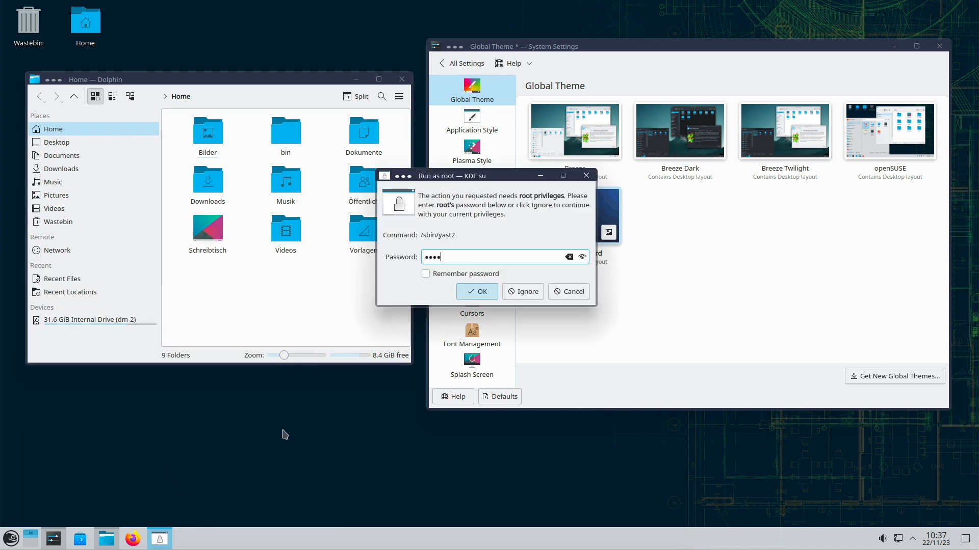
- Confirm the root password to open YaST, relaunch it from the launcher and confirm again
{"action": "left_click", "coordinate": [477, 292]}
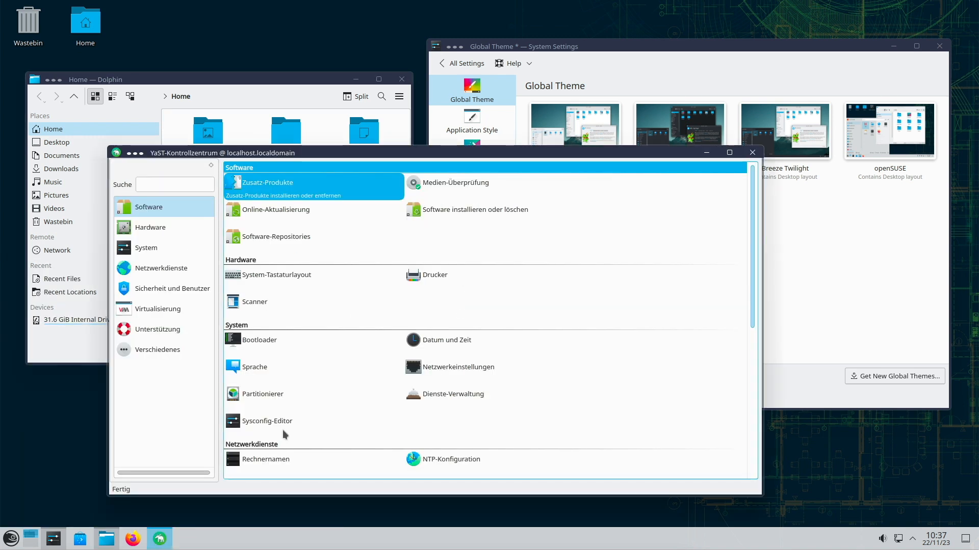
{"action": "mouse_move", "coordinate": [693, 175]}
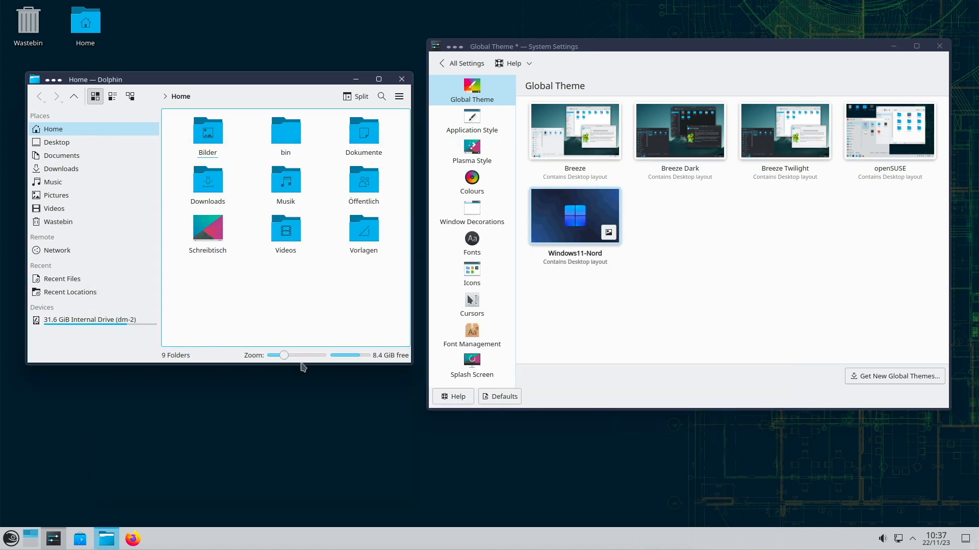
{"action": "left_click", "coordinate": [10, 538]}
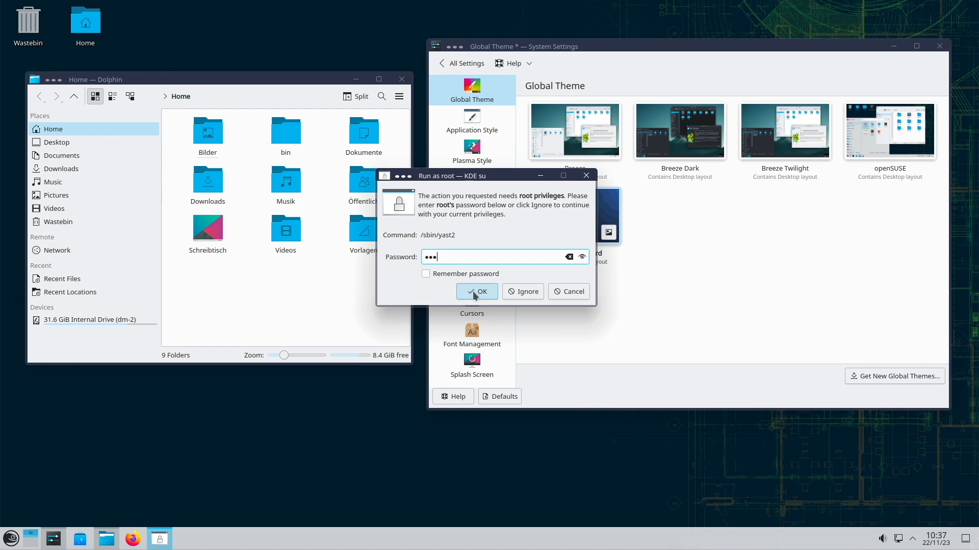
{"action": "left_click", "coordinate": [477, 291]}
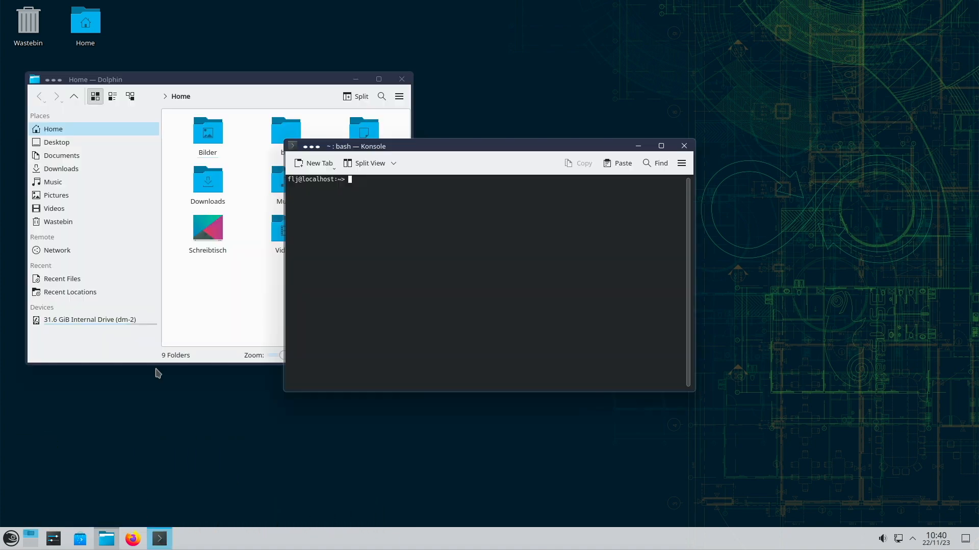
- Become root in Konsole with sudo su and the password
{"action": "type", "text": "sudo su"}
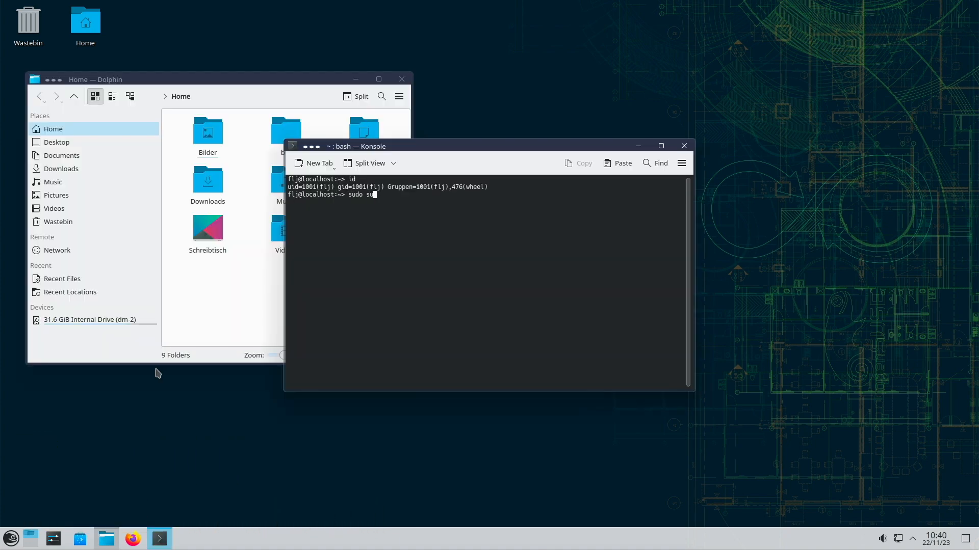
{"action": "key", "text": "Return"}
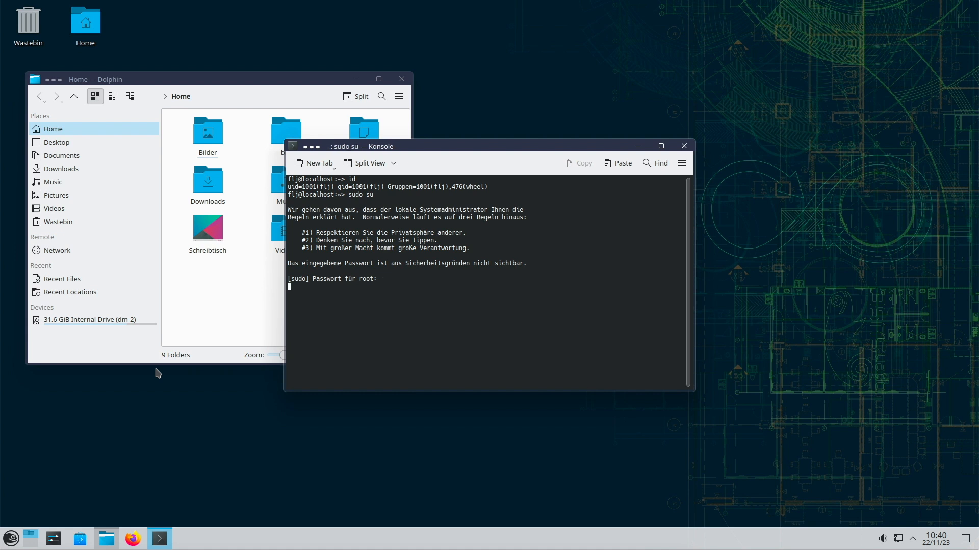
{"action": "key", "text": "Return"}
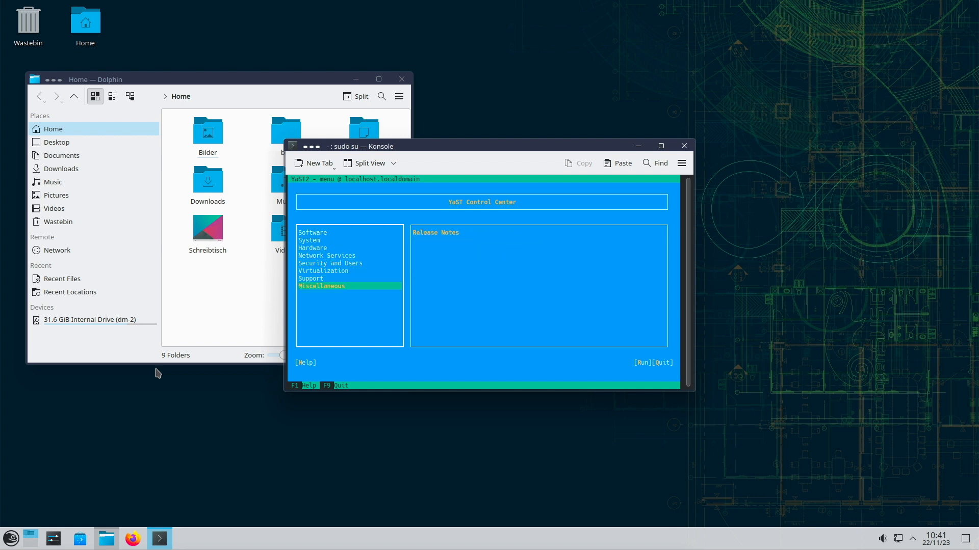
- In text-mode YaST, view Miscellaneous > Release Notes, close it and quit YaST
{"action": "left_click", "coordinate": [309, 239]}
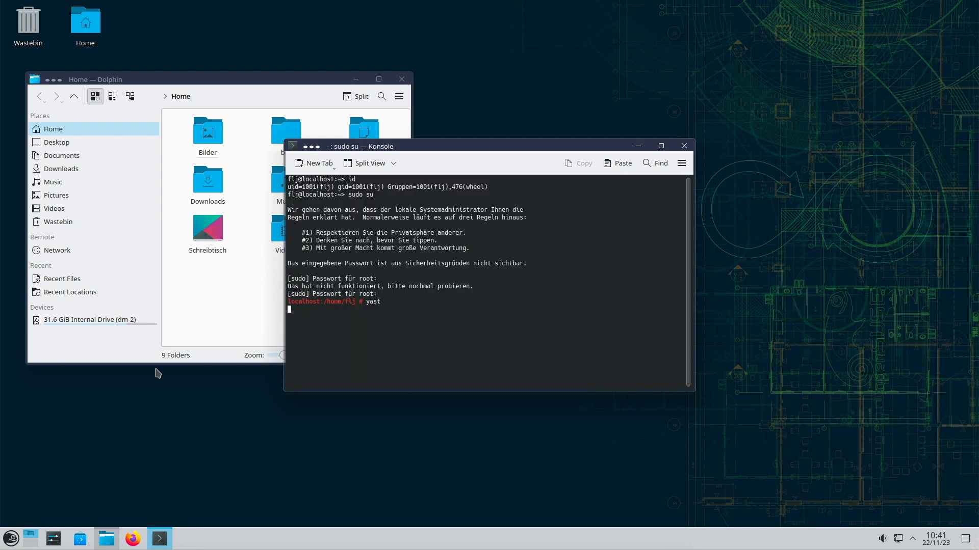
{"action": "key", "text": "Return"}
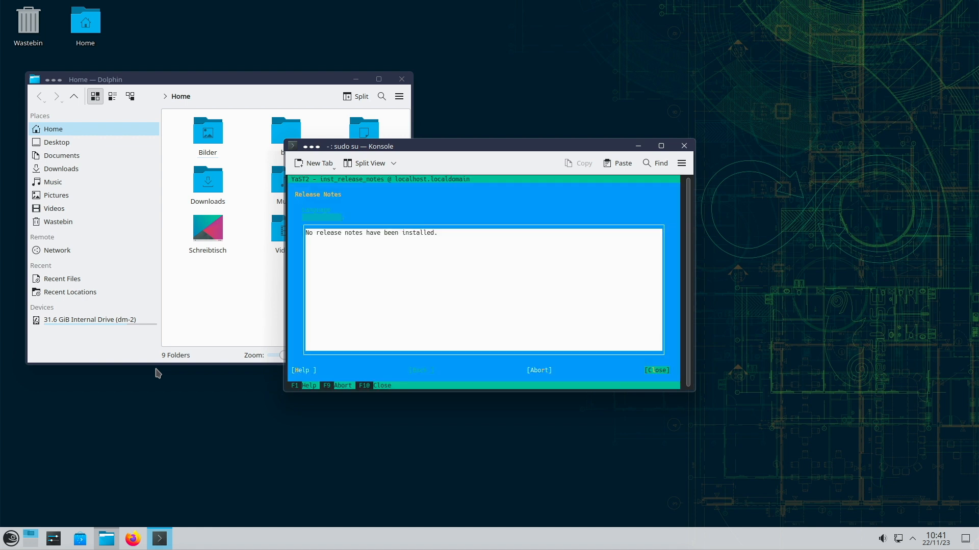
{"action": "left_click", "coordinate": [656, 370]}
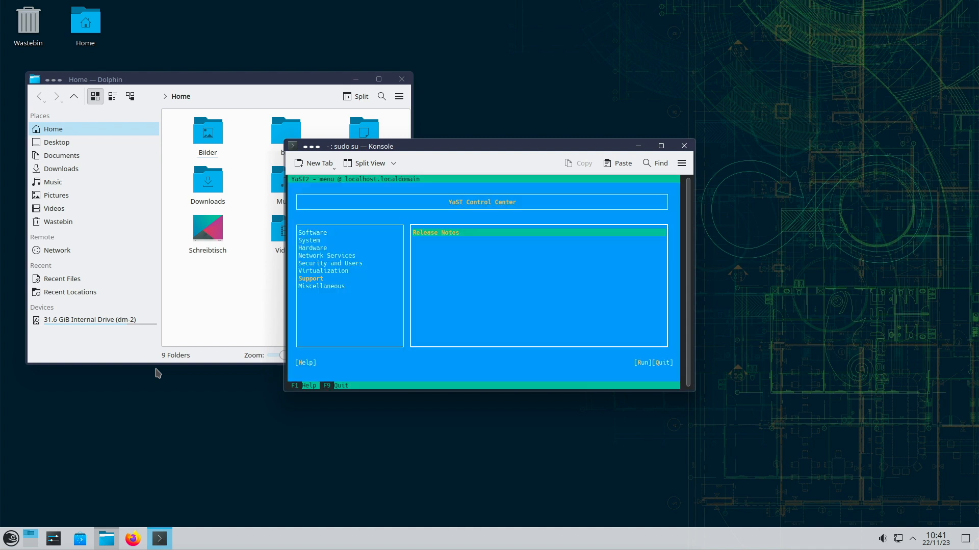
{"action": "left_click", "coordinate": [328, 285]}
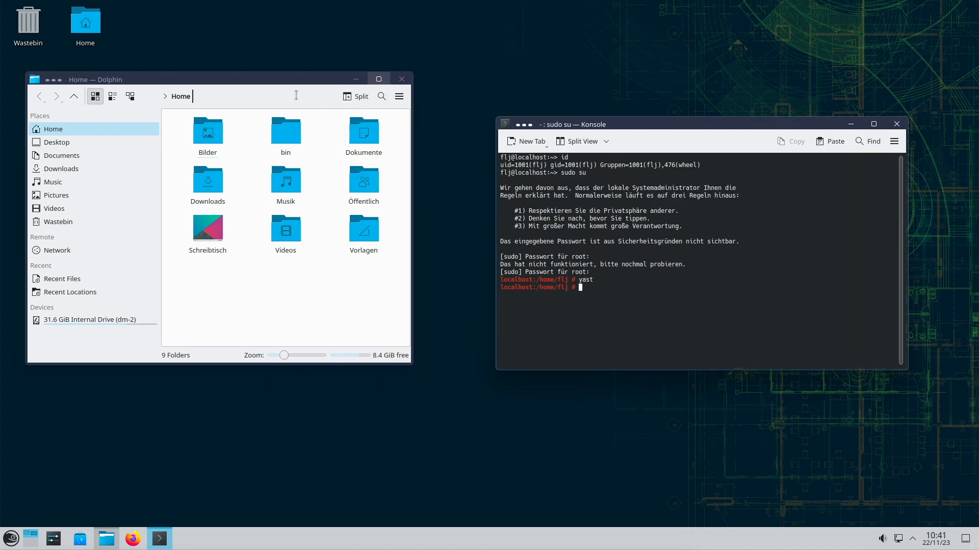
- Check Dolphin's menu and the volume popup, then launch System Settings from the launcher
{"action": "left_click", "coordinate": [399, 96]}
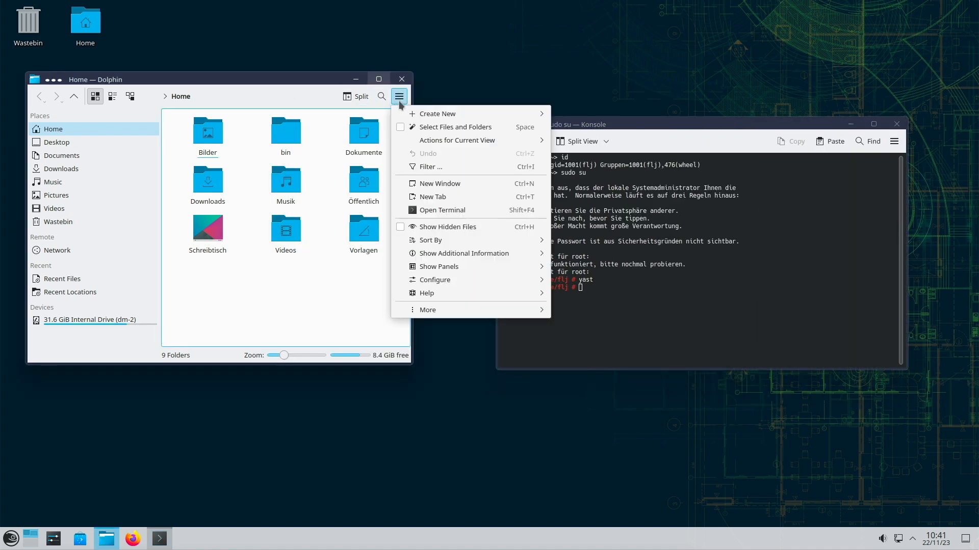
{"action": "left_click", "coordinate": [881, 538]}
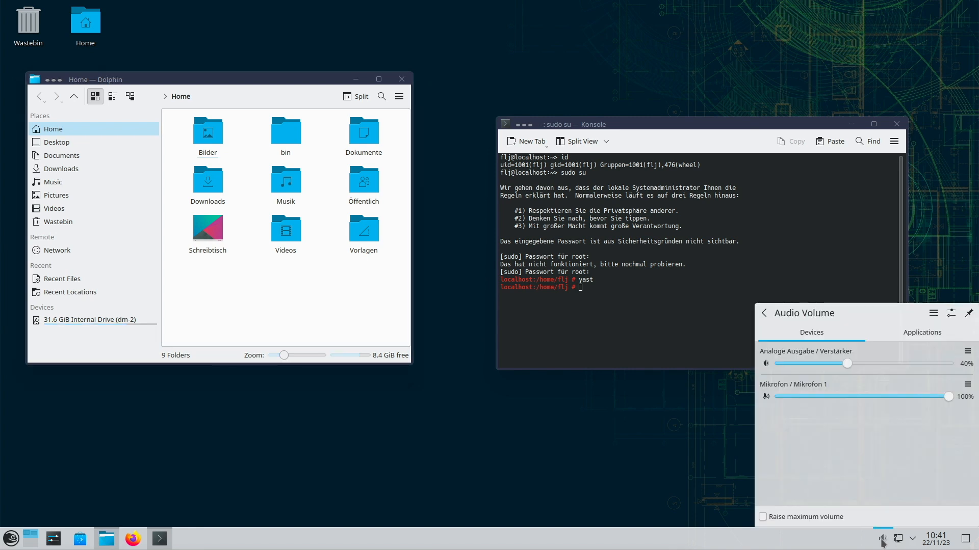
{"action": "left_click", "coordinate": [897, 539]}
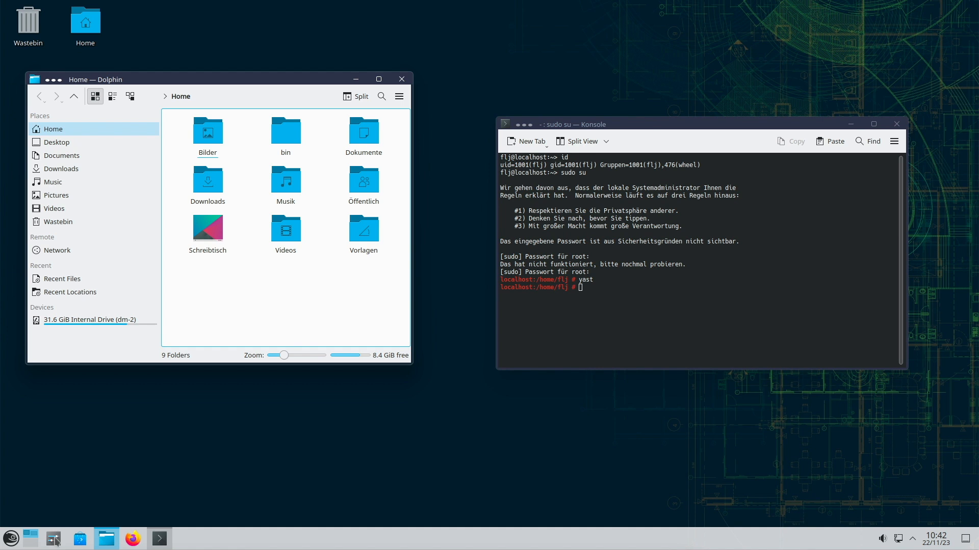
{"action": "left_click", "coordinate": [10, 539]}
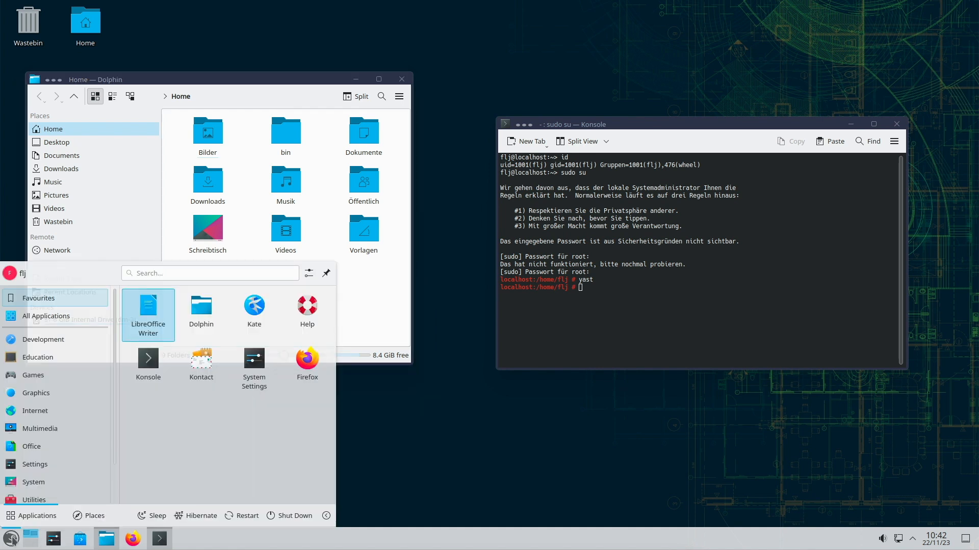
{"action": "left_click", "coordinate": [254, 359]}
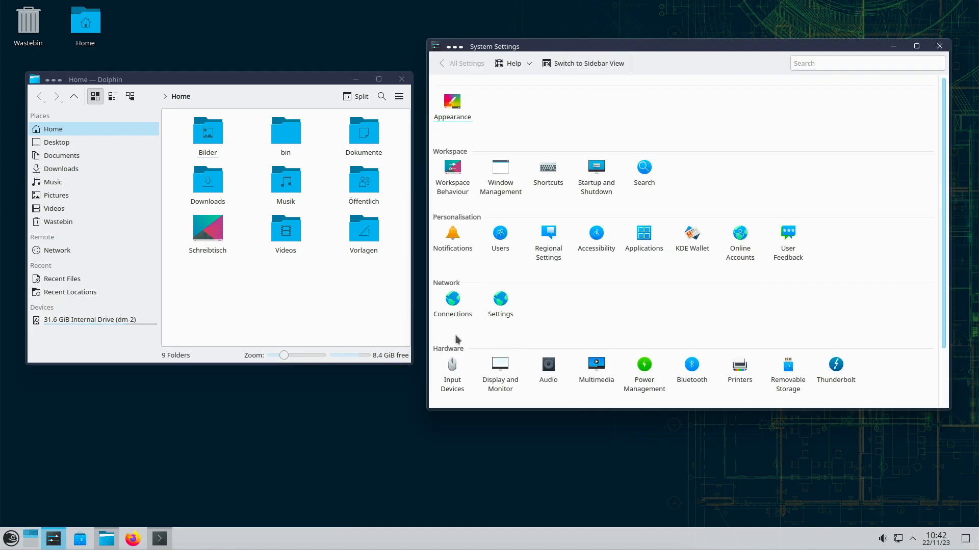
- Apply the openSUSEdark Plasma style and preview it in the launcher
{"action": "left_click", "coordinate": [451, 102]}
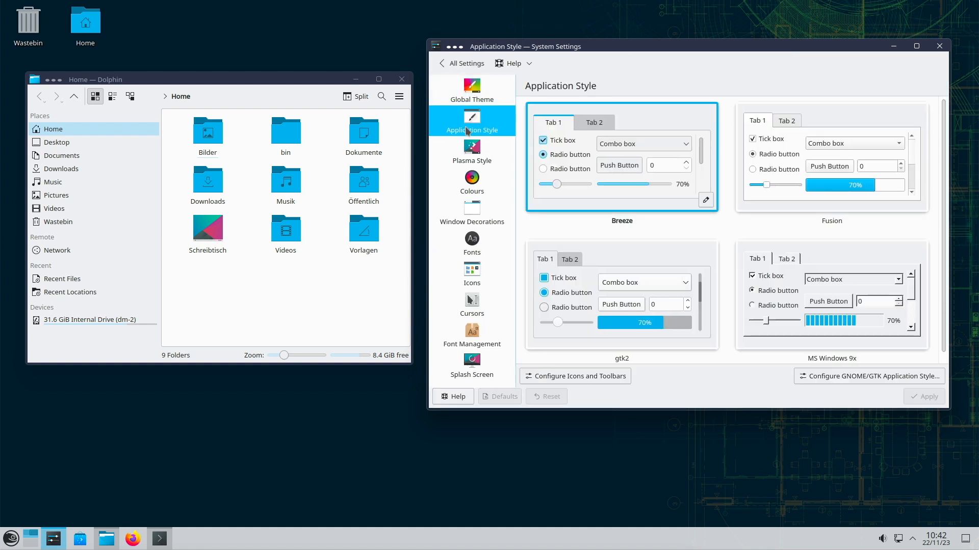
{"action": "left_click", "coordinate": [471, 151]}
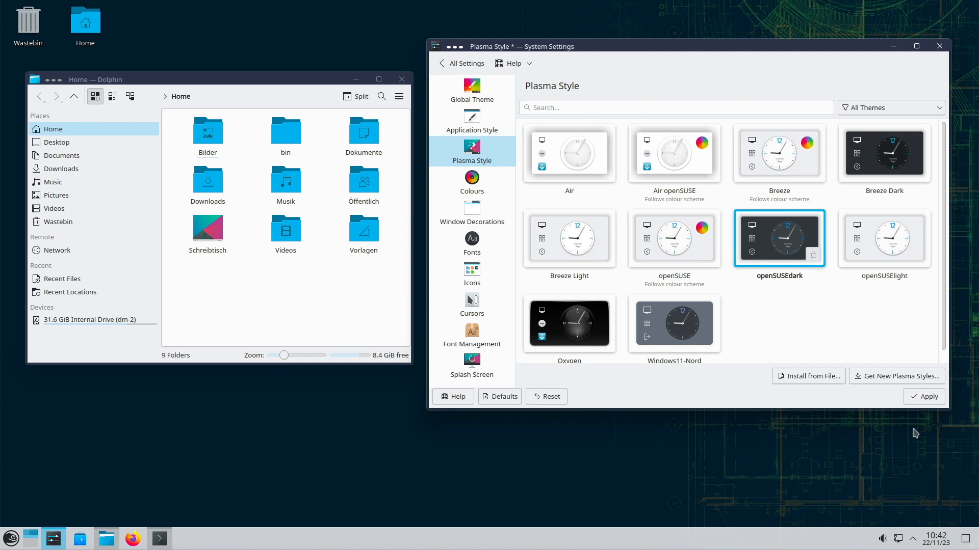
{"action": "left_click", "coordinate": [924, 396]}
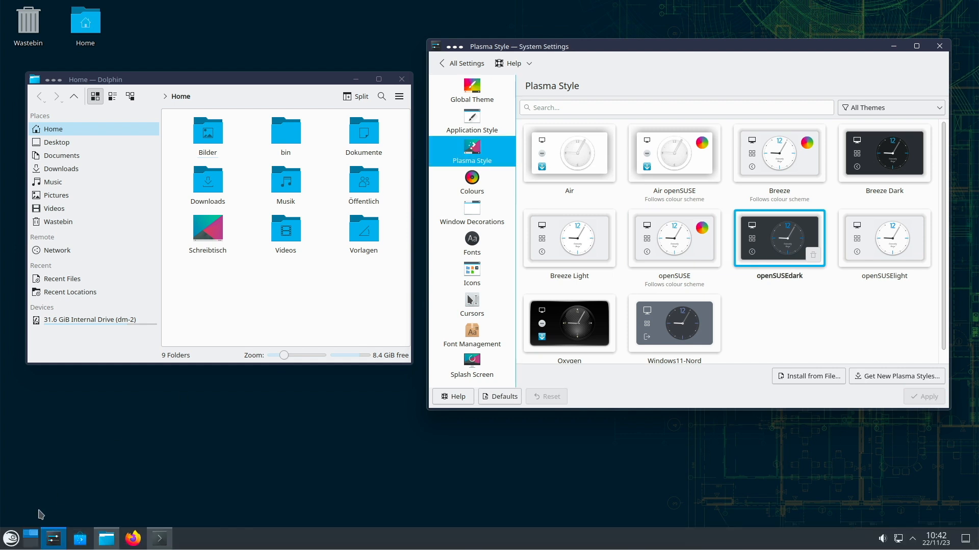
{"action": "left_click", "coordinate": [10, 539]}
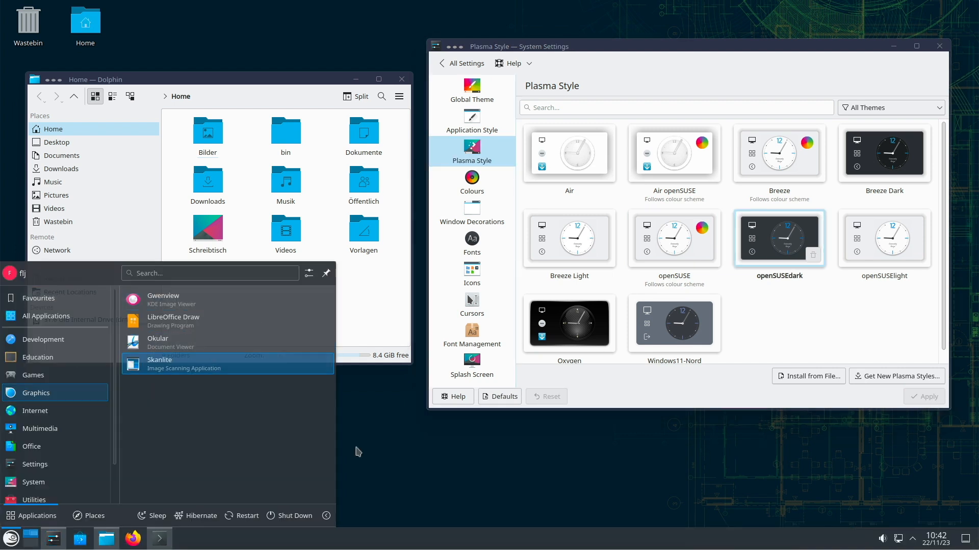
- Browse Workspace Behaviour screen edges, apply a different window decoration theme and close System Settings
{"action": "left_click", "coordinate": [471, 90]}
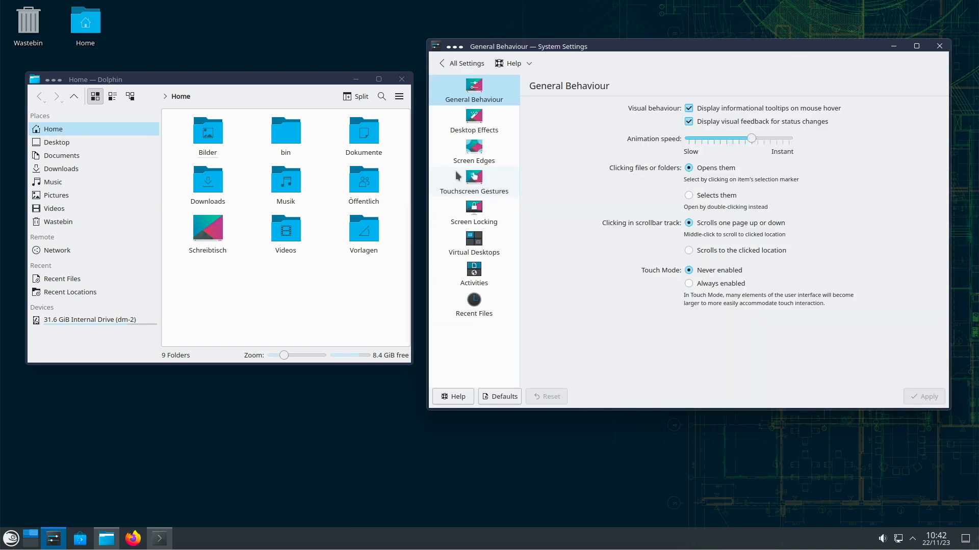
{"action": "left_click", "coordinate": [473, 151]}
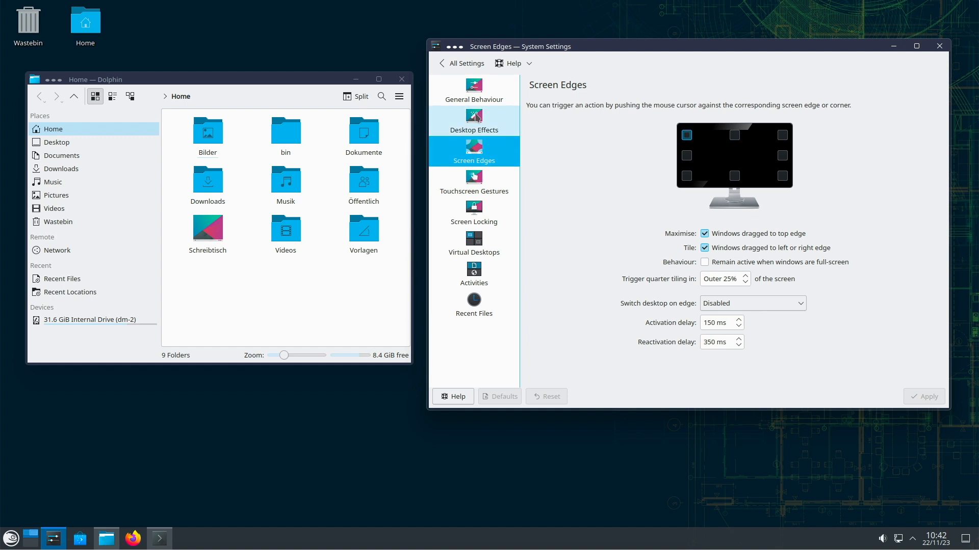
{"action": "left_click", "coordinate": [473, 90]}
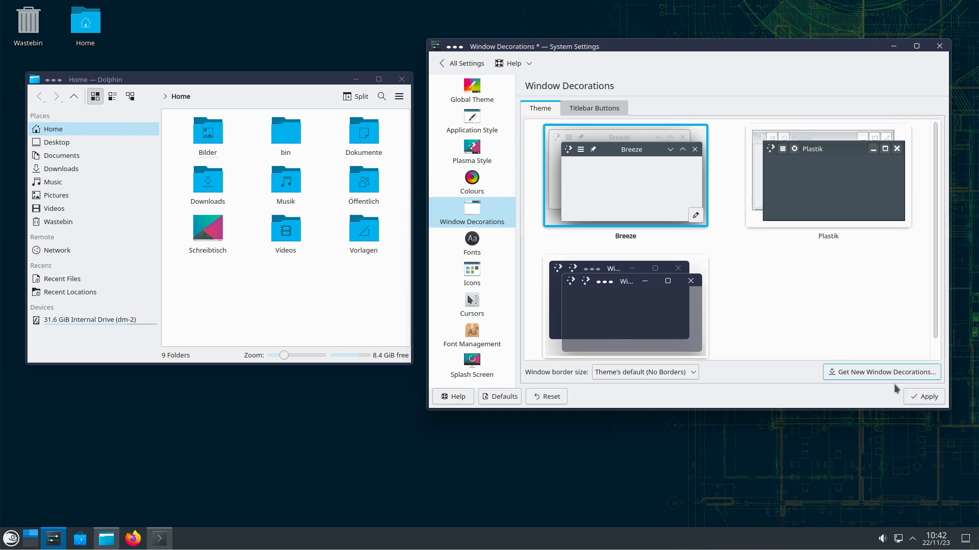
{"action": "left_click", "coordinate": [925, 397]}
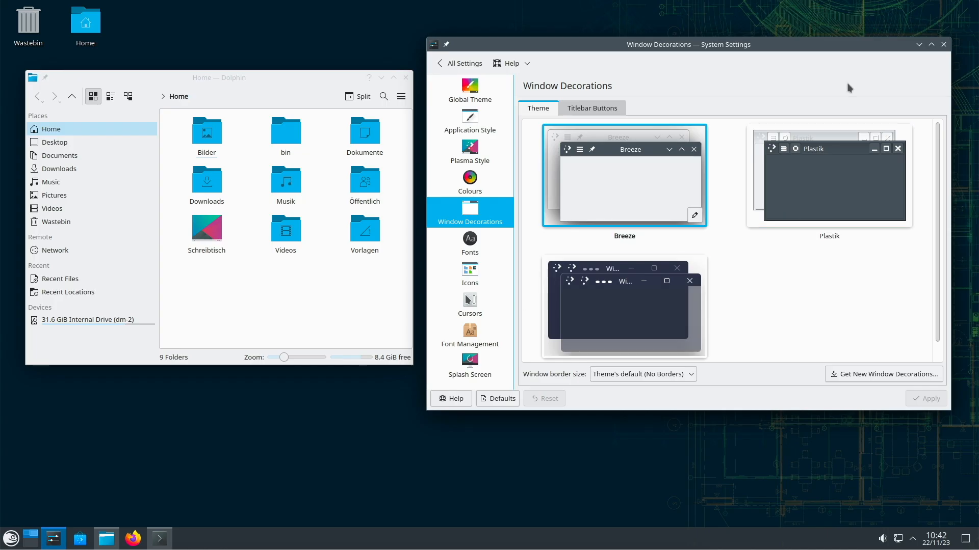
{"action": "mouse_move", "coordinate": [946, 44]}
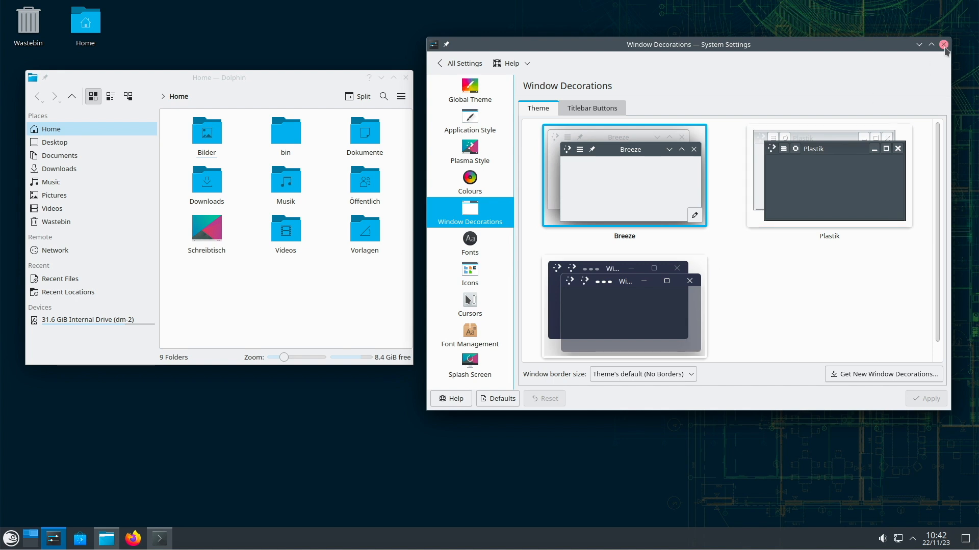
{"action": "left_click", "coordinate": [944, 41]}
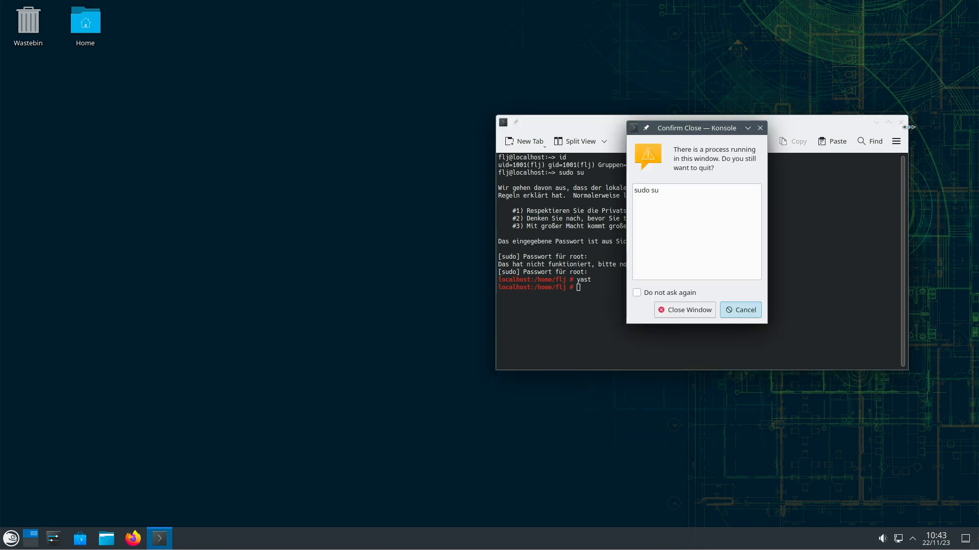
- Confirm Close Window for Konsole despite the running sudo su session
{"action": "left_click", "coordinate": [684, 310]}
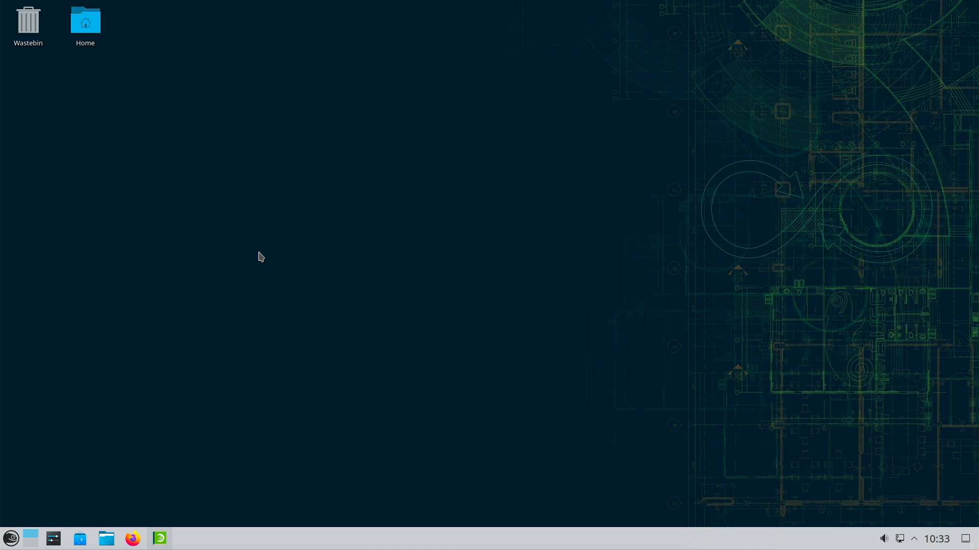
{"action": "mouse_move", "coordinate": [49, 489]}
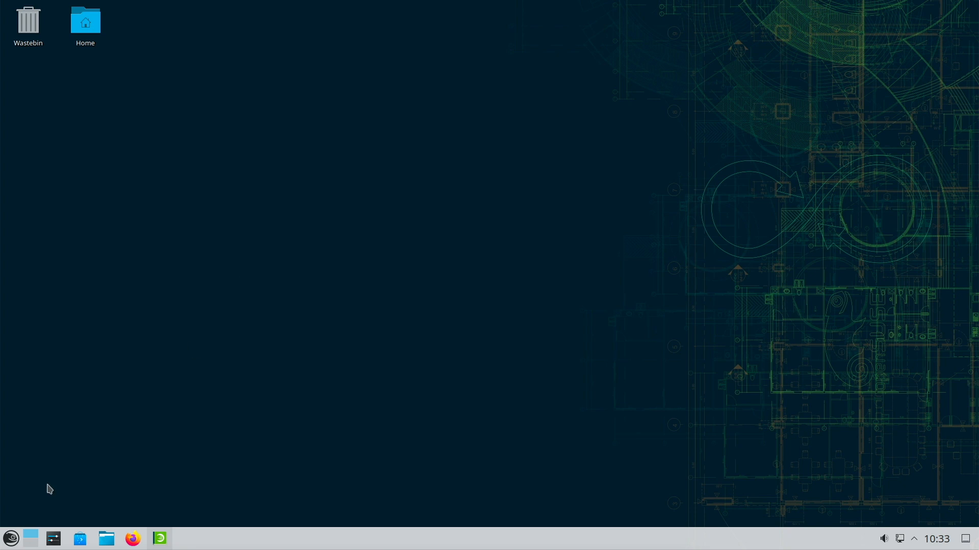
- Launch a fresh Konsole, run neofetch to show the openSUSE Tumbleweed summary, then close it
{"action": "left_click", "coordinate": [10, 539]}
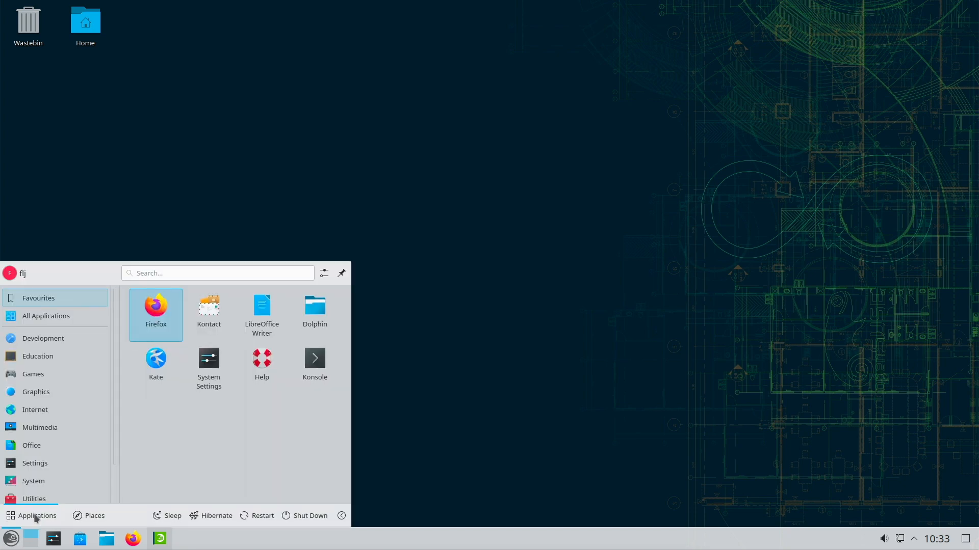
{"action": "left_click", "coordinate": [314, 357]}
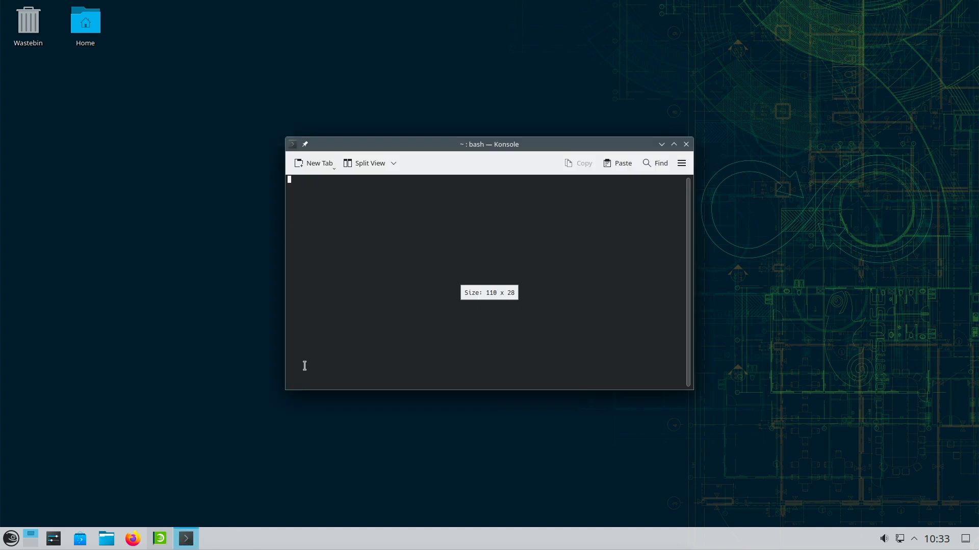
{"action": "type", "text": "neofetch"}
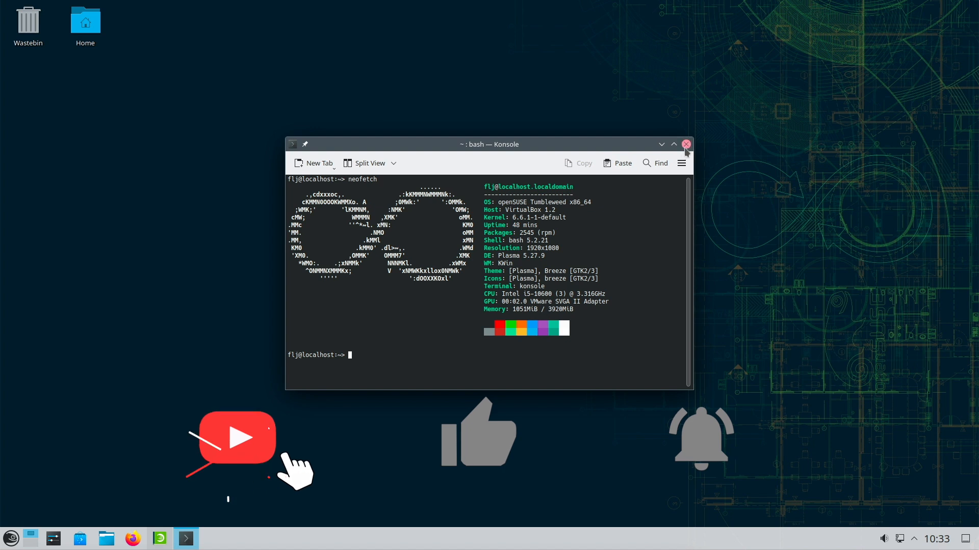
{"action": "left_click", "coordinate": [686, 144]}
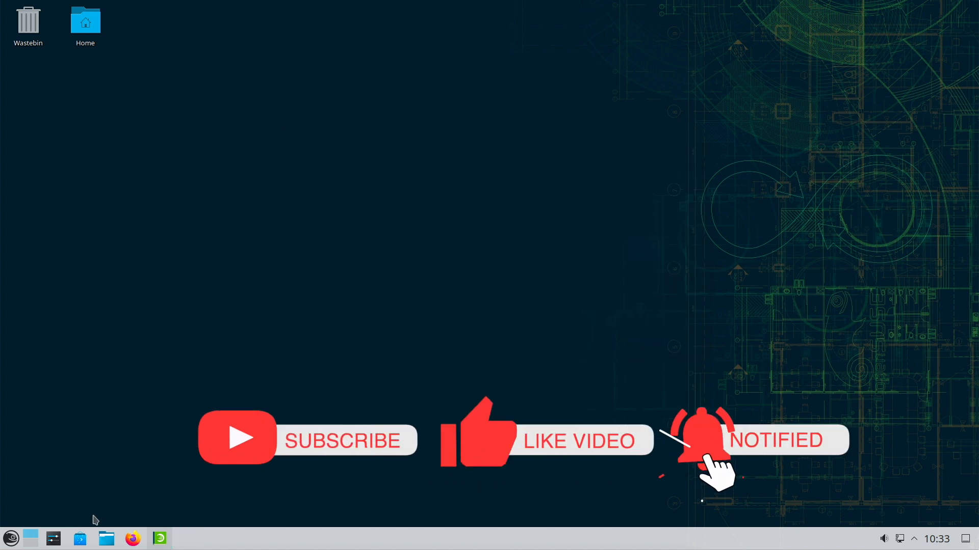